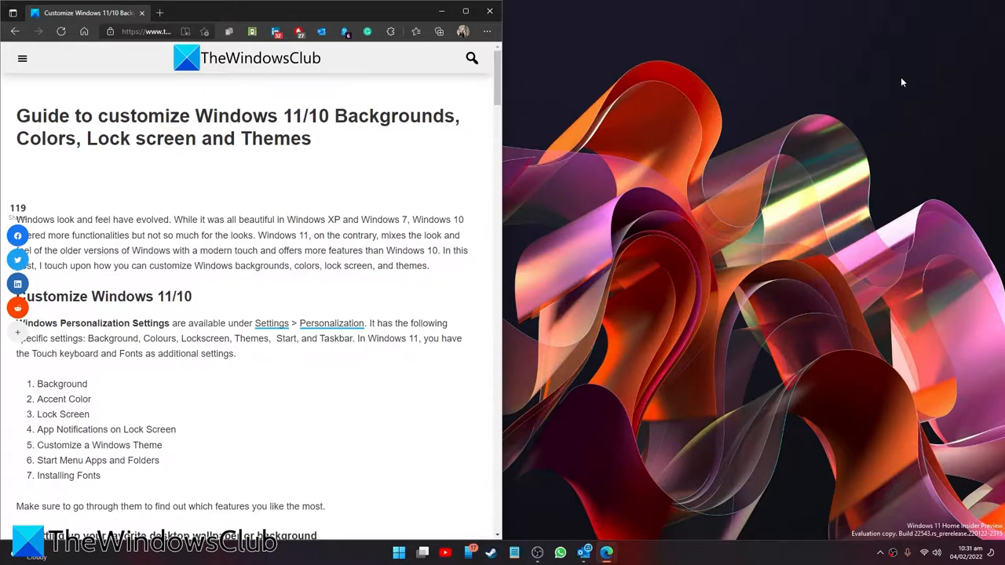
# Put the guide article away, open Settings from the taskbar, then close it to show the desktop.
pyautogui.click(441, 11)
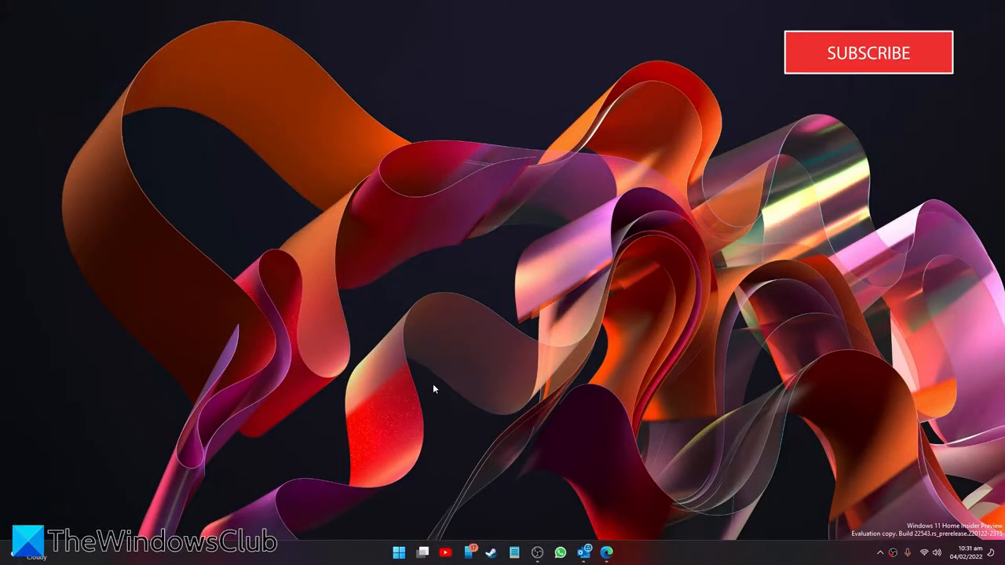
pyautogui.click(399, 552)
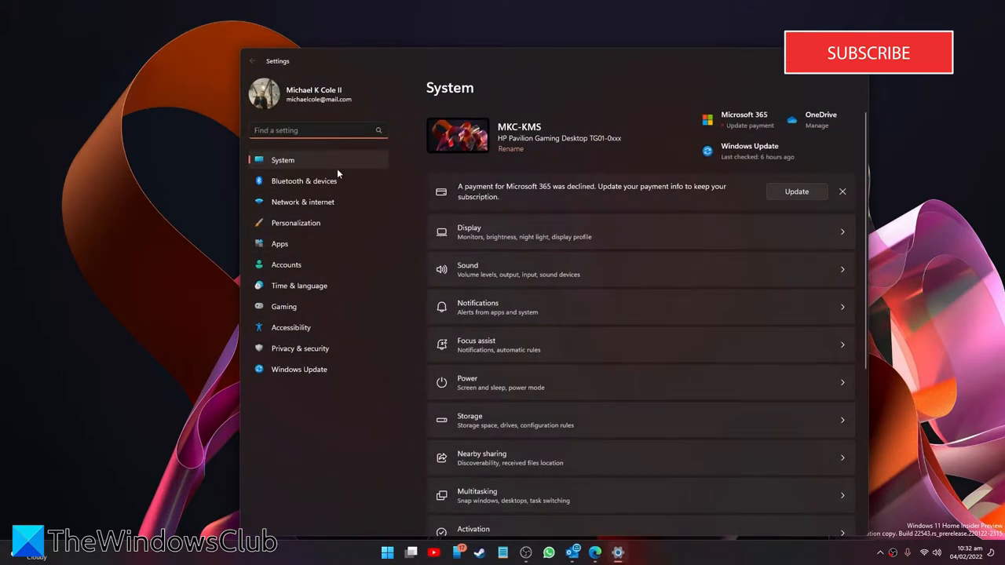
pyautogui.click(295, 223)
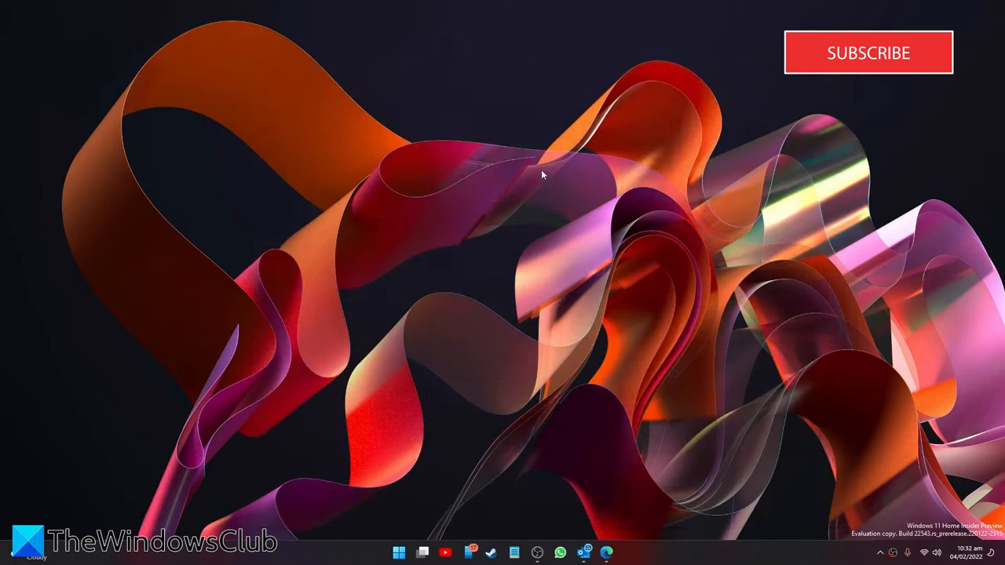
# From the desktop's Personalize shortcut, reach the Background page showing the Captured Motion slideshow.
pyautogui.rightClick(540, 174)
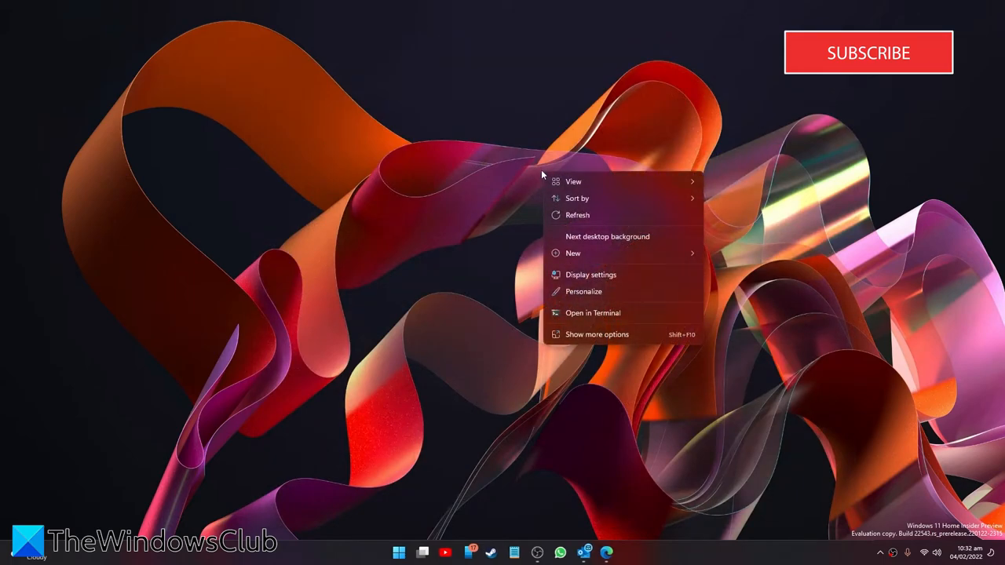
pyautogui.click(584, 291)
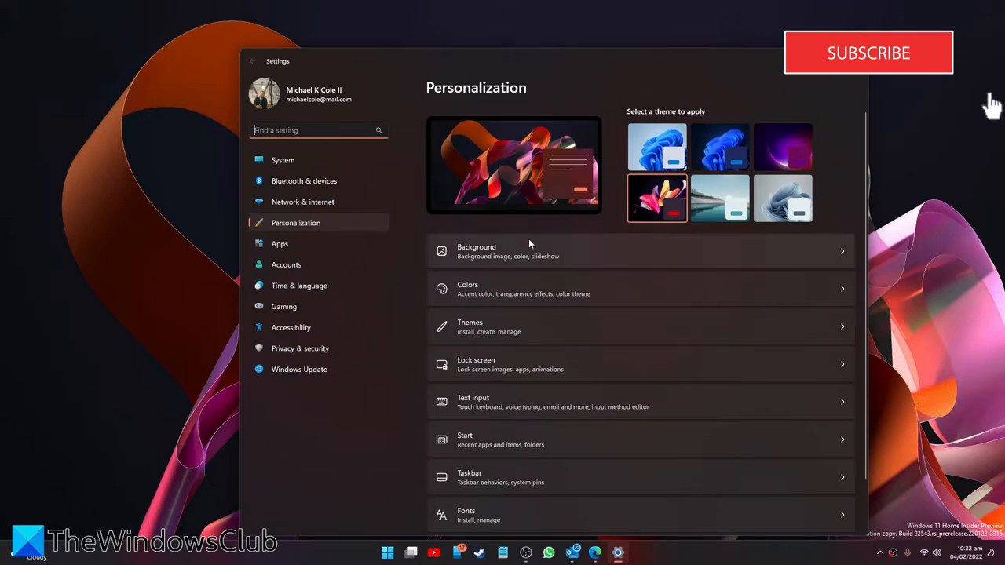
pyautogui.click(477, 252)
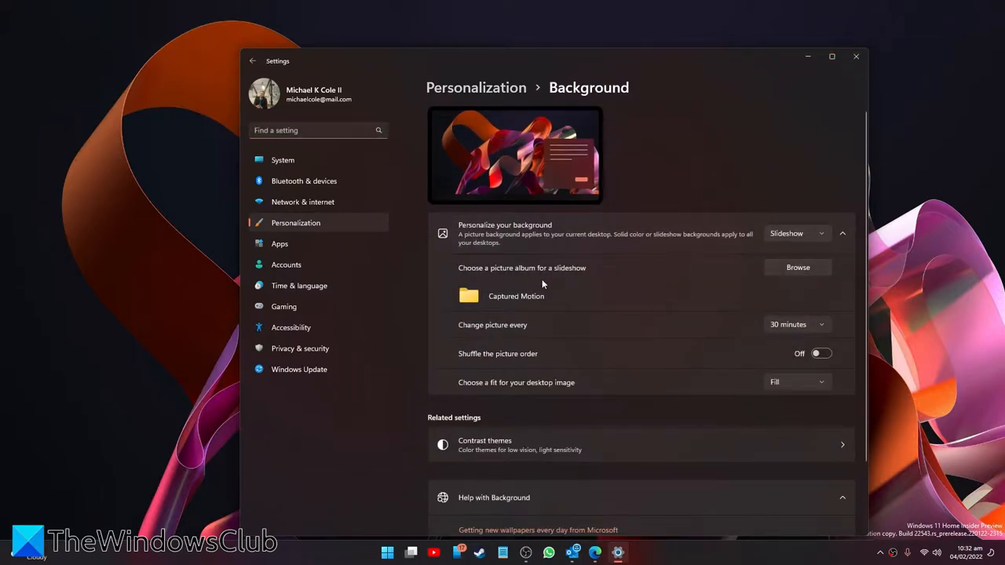
pyautogui.moveTo(574, 282)
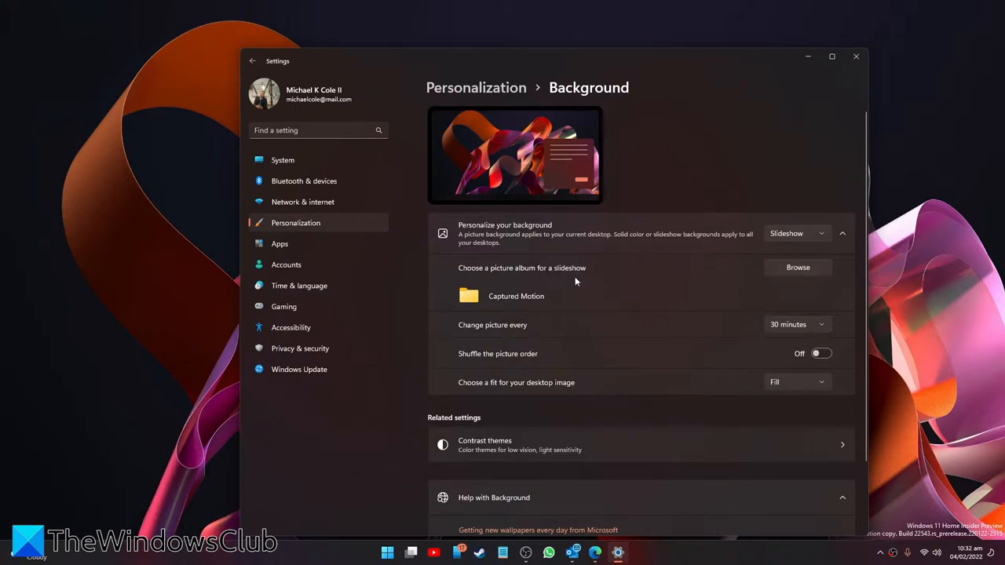
pyautogui.moveTo(638, 332)
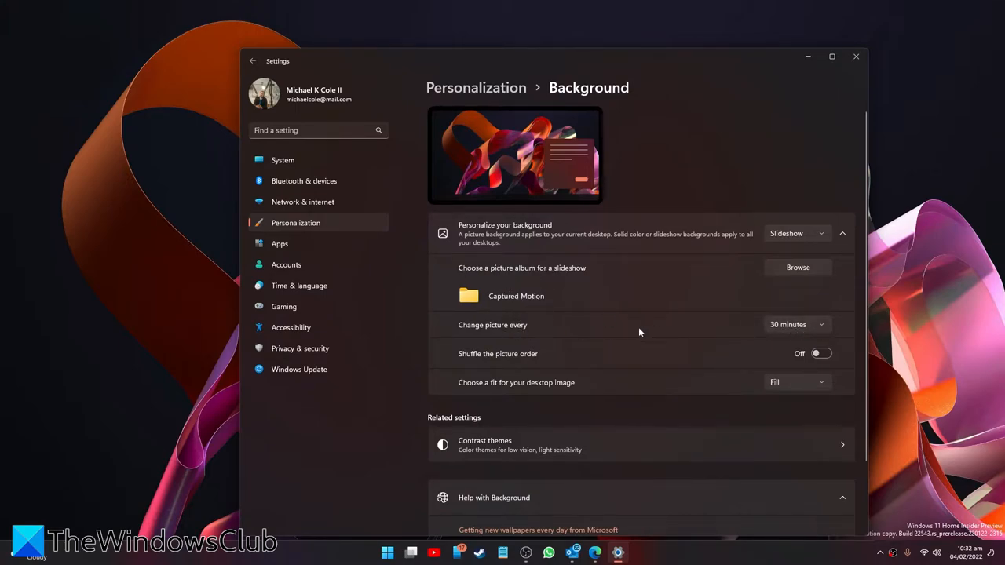
pyautogui.moveTo(813, 329)
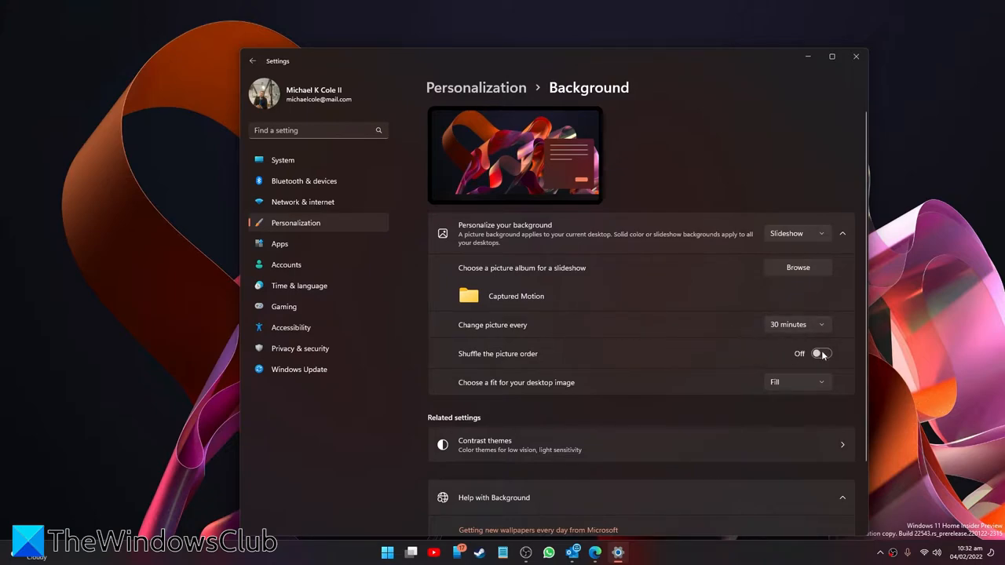
pyautogui.scroll(-3)
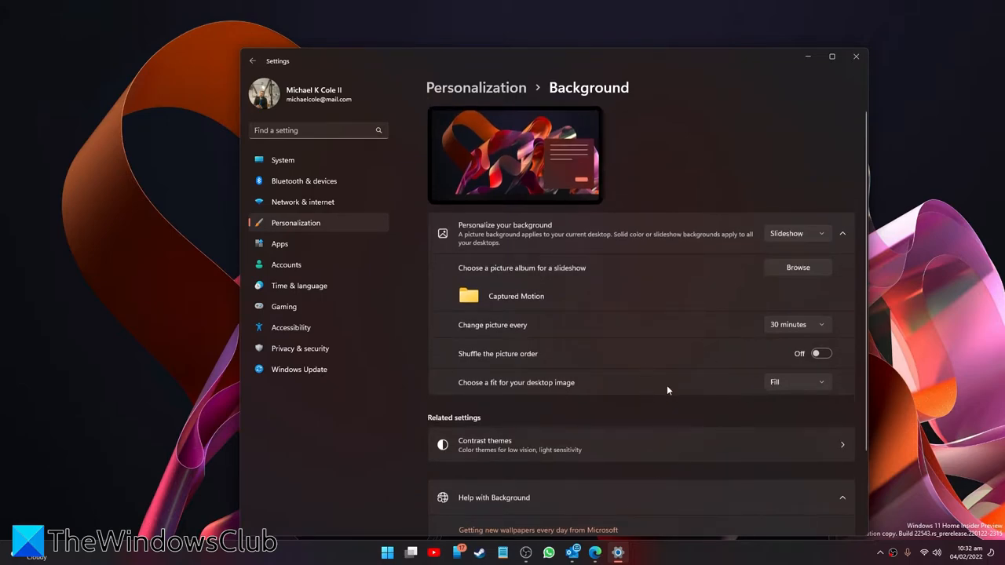
pyautogui.moveTo(813, 248)
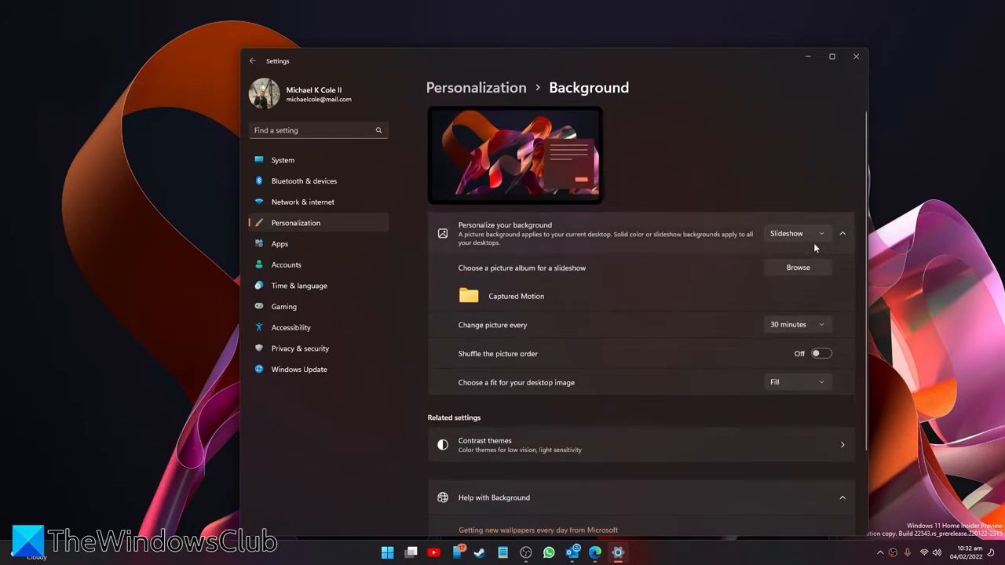
# Switch the background to Picture and choose the dog photo from Downloads.
pyautogui.click(795, 233)
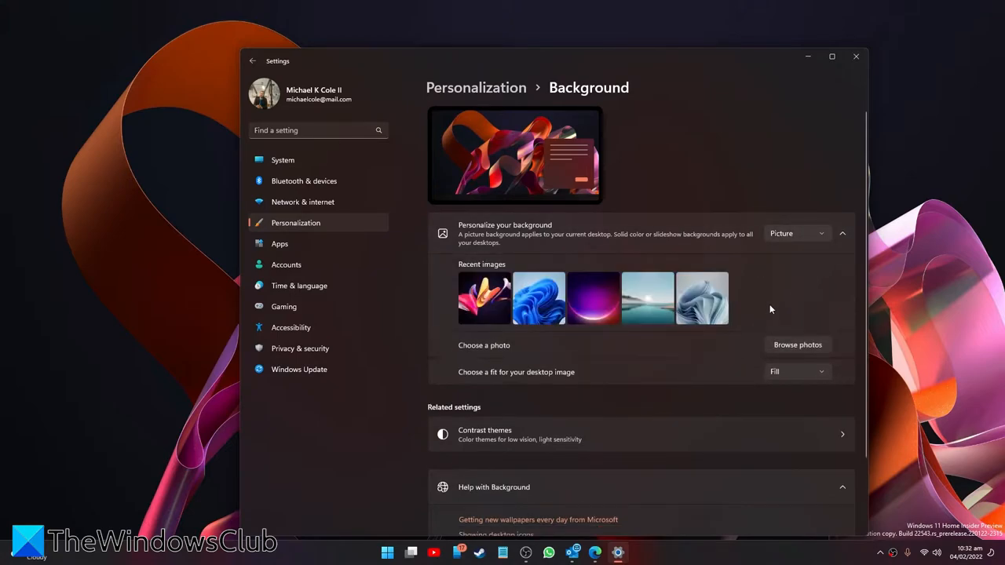
pyautogui.moveTo(503, 335)
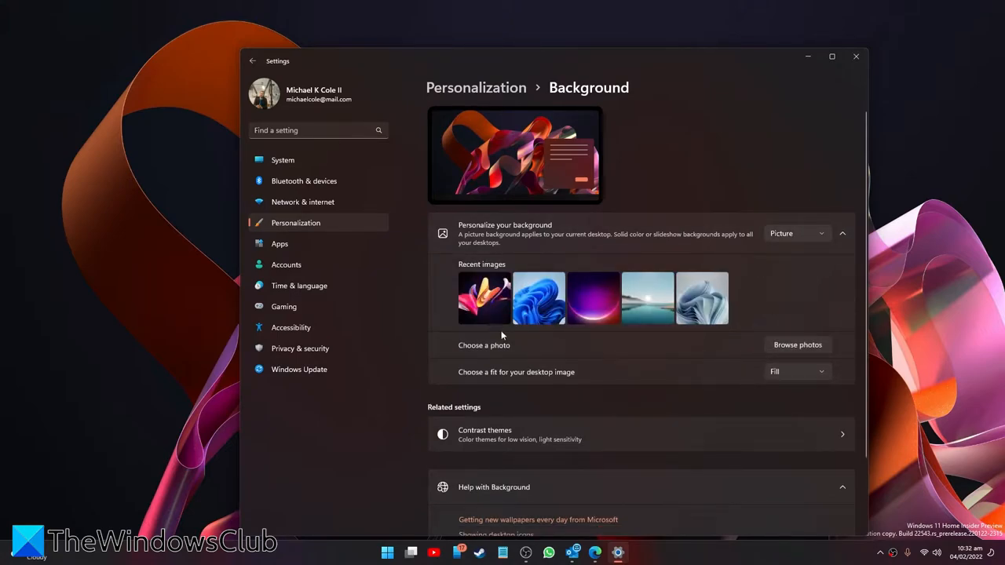
pyautogui.click(797, 346)
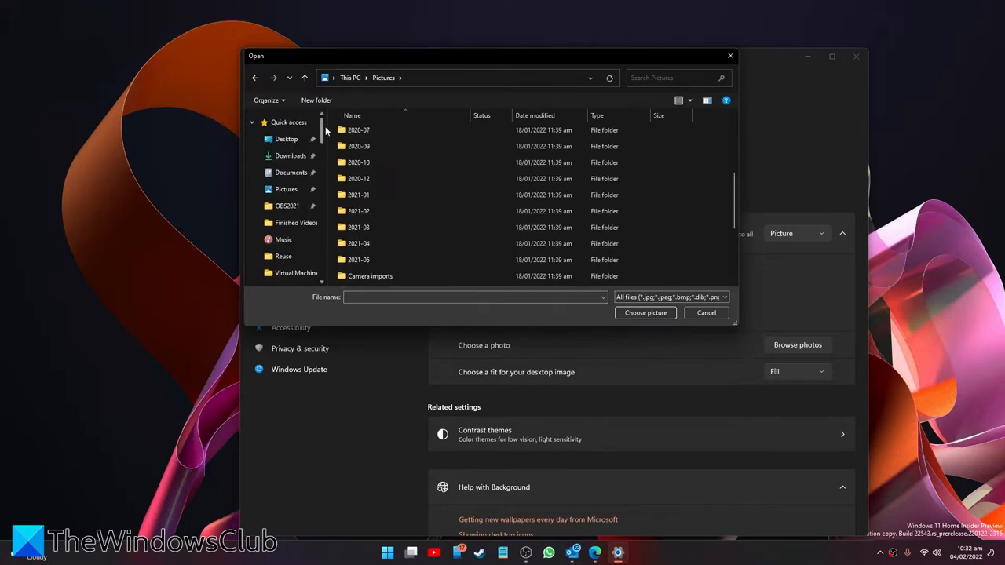
pyautogui.click(290, 171)
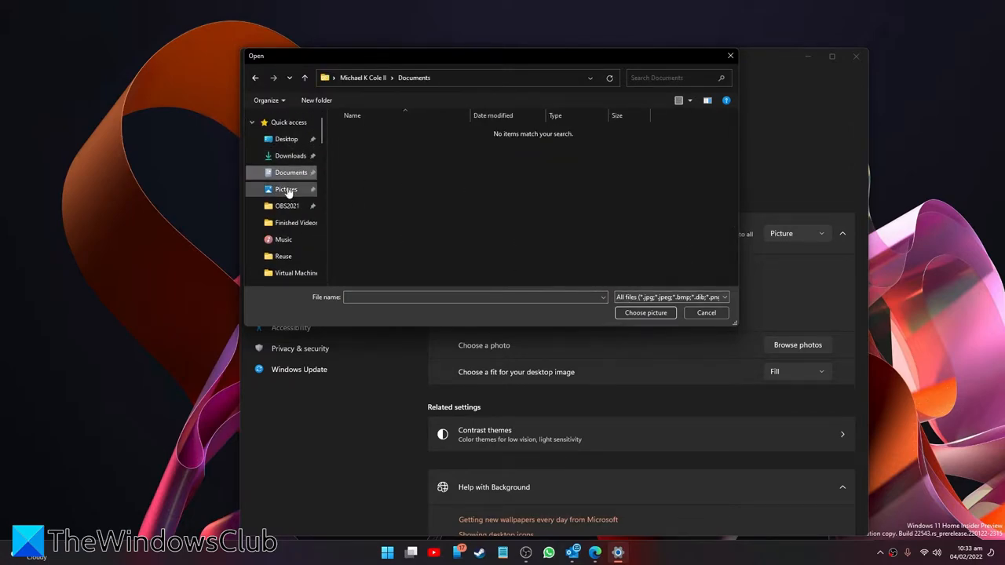
pyautogui.click(290, 155)
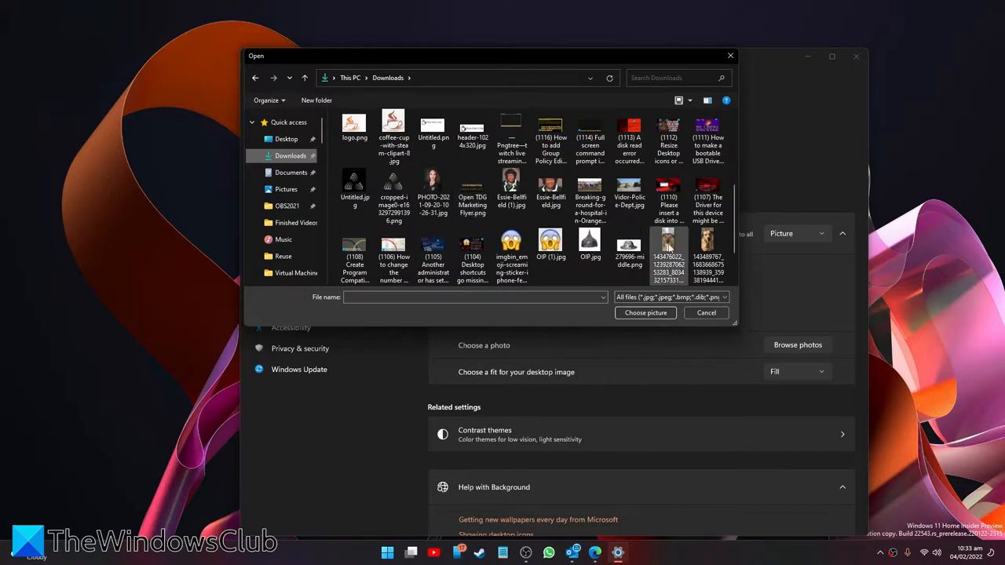
pyautogui.click(706, 243)
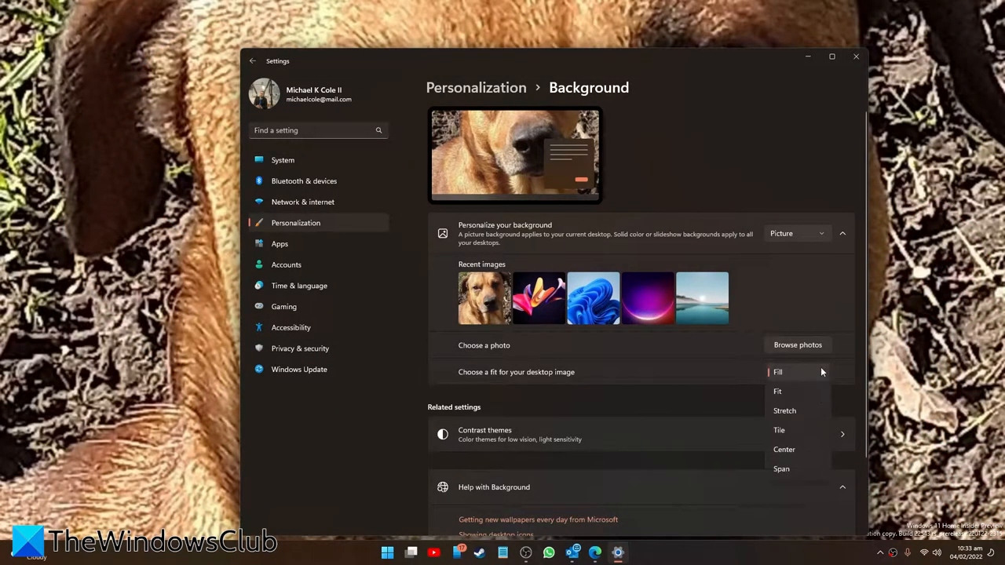
# Try the Fill and Stretch fits for the dog picture, ending on Span, then move to Colors.
pyautogui.click(777, 391)
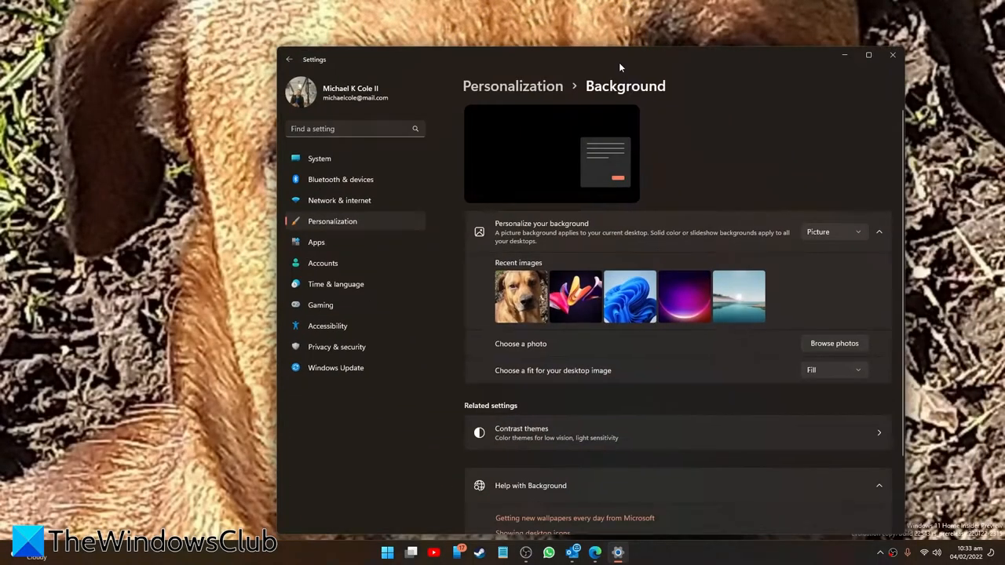
pyautogui.click(832, 370)
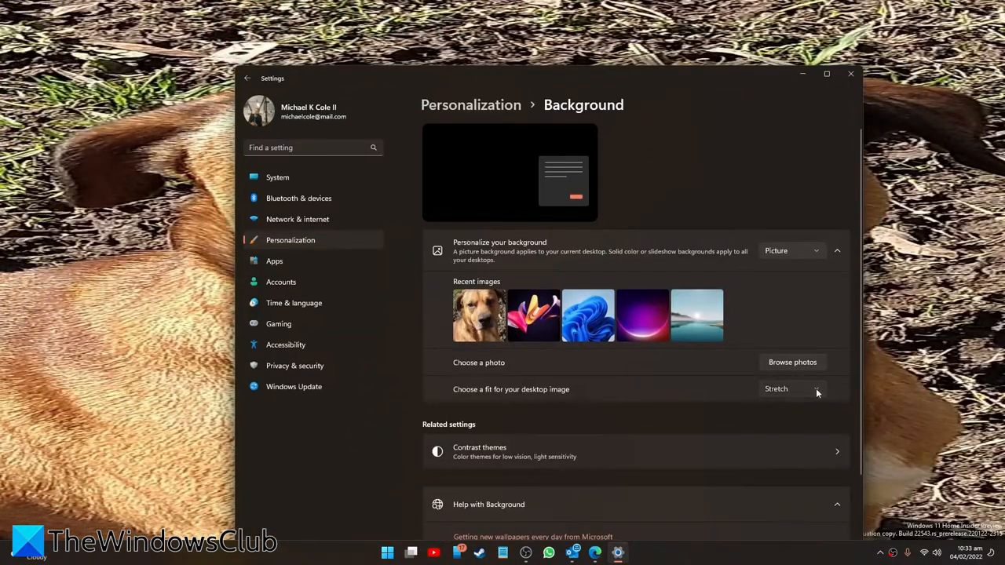
pyautogui.click(788, 389)
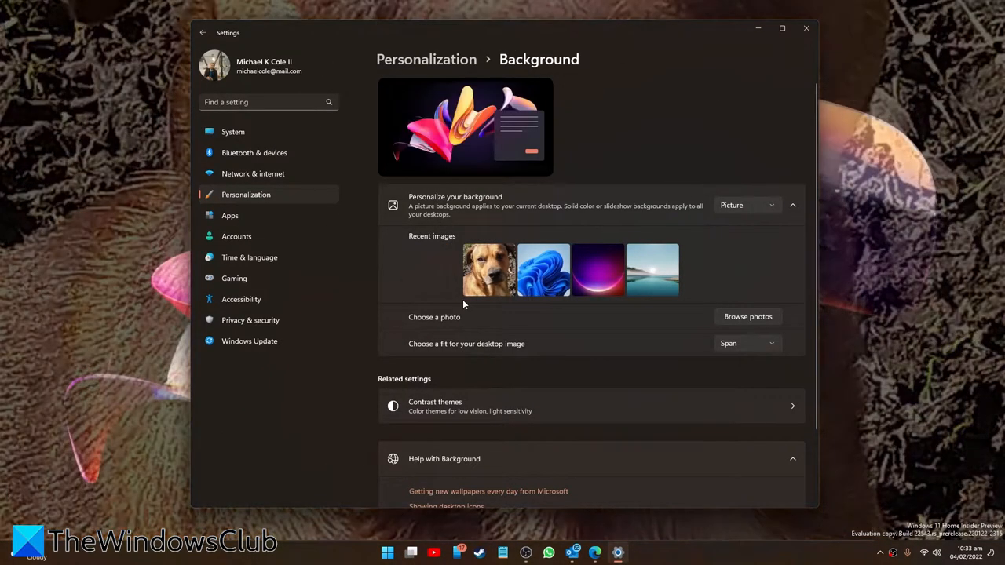
pyautogui.click(203, 32)
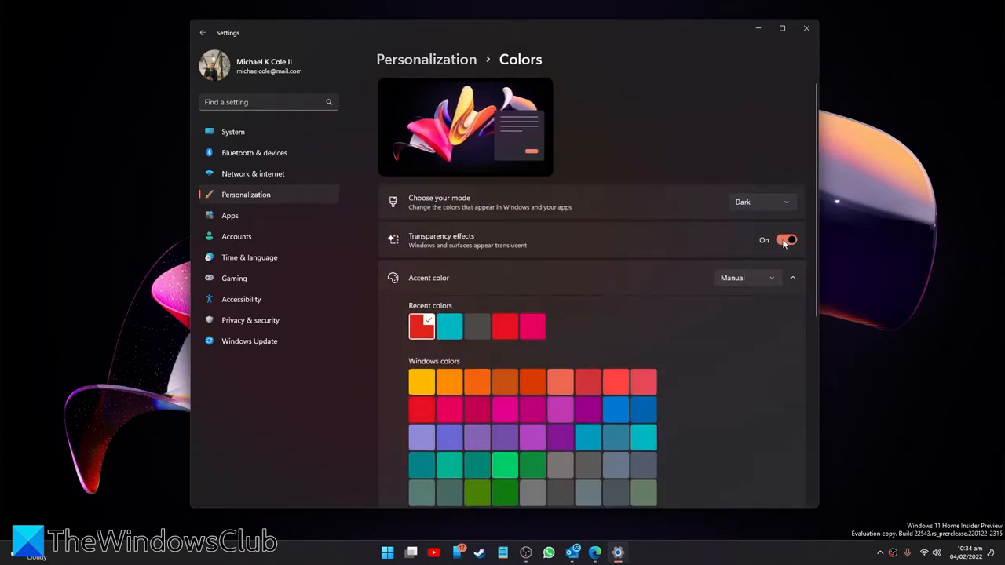
# Keep Windows in Dark mode under Custom and toggle transparency effects off and back on.
pyautogui.click(759, 200)
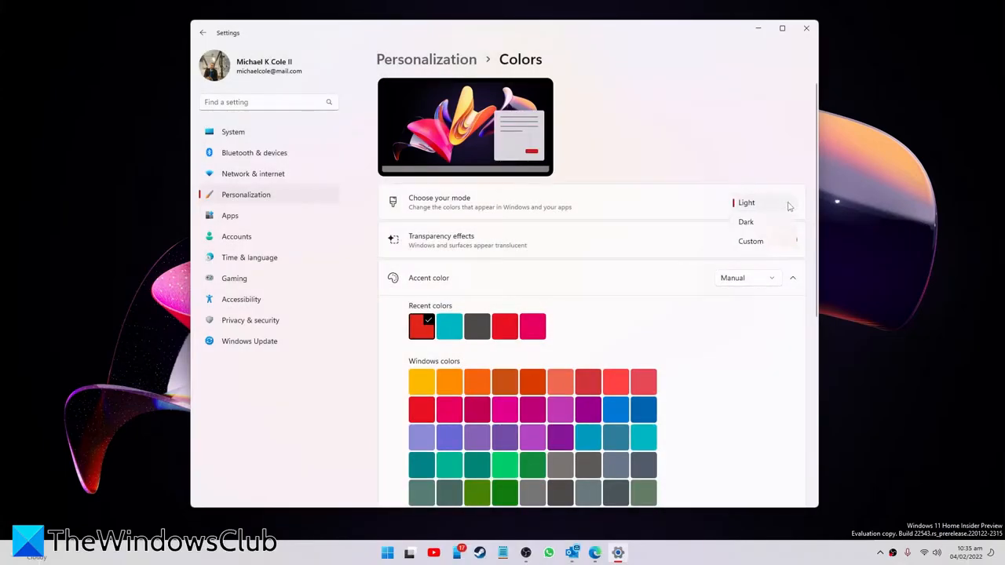
pyautogui.click(744, 222)
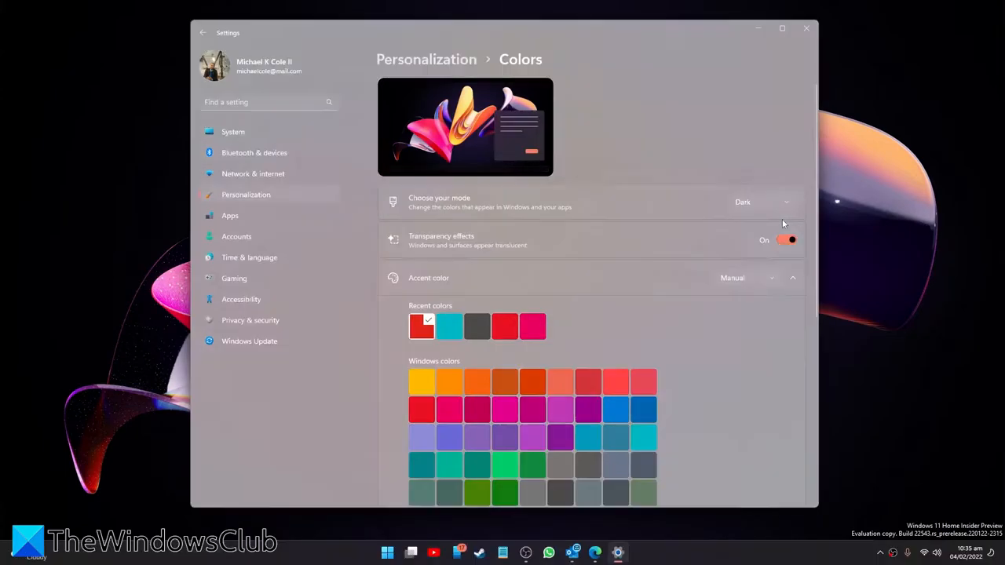
pyautogui.click(745, 200)
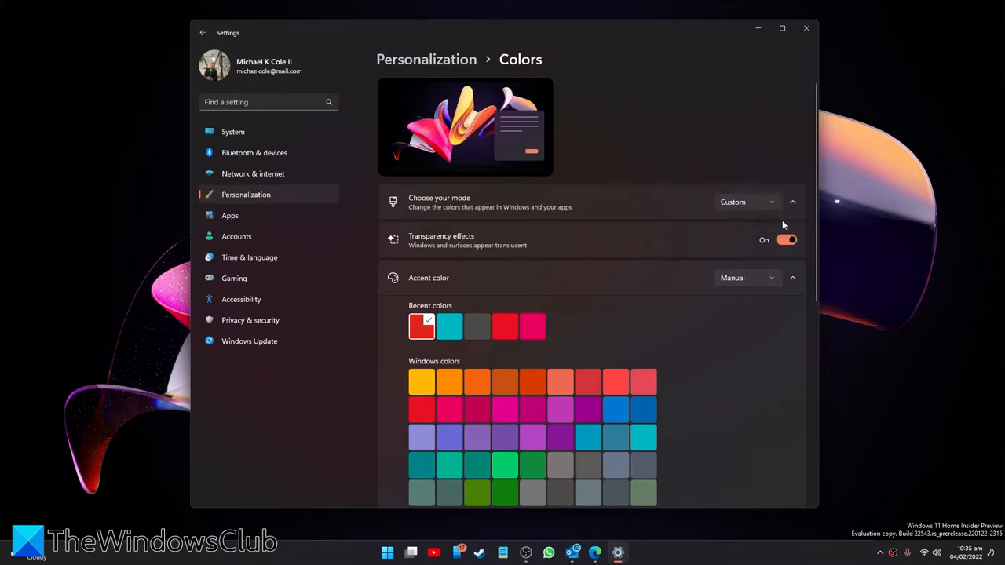
pyautogui.click(791, 201)
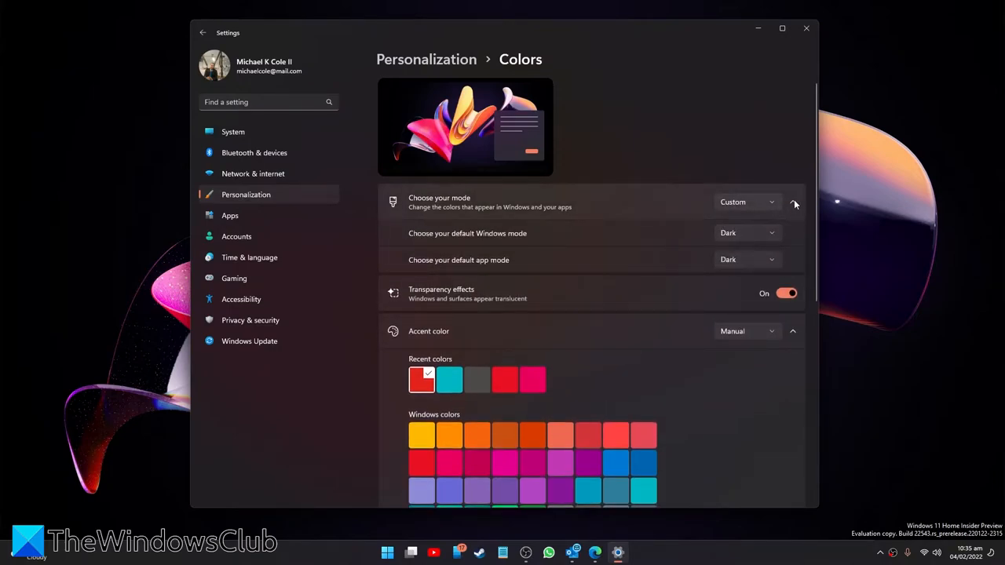
pyautogui.click(794, 201)
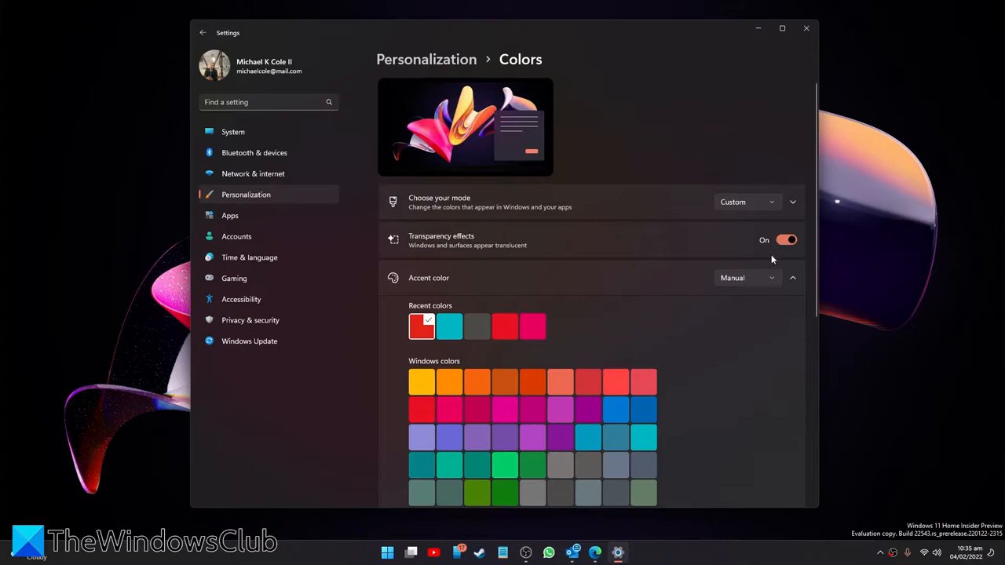
pyautogui.click(785, 238)
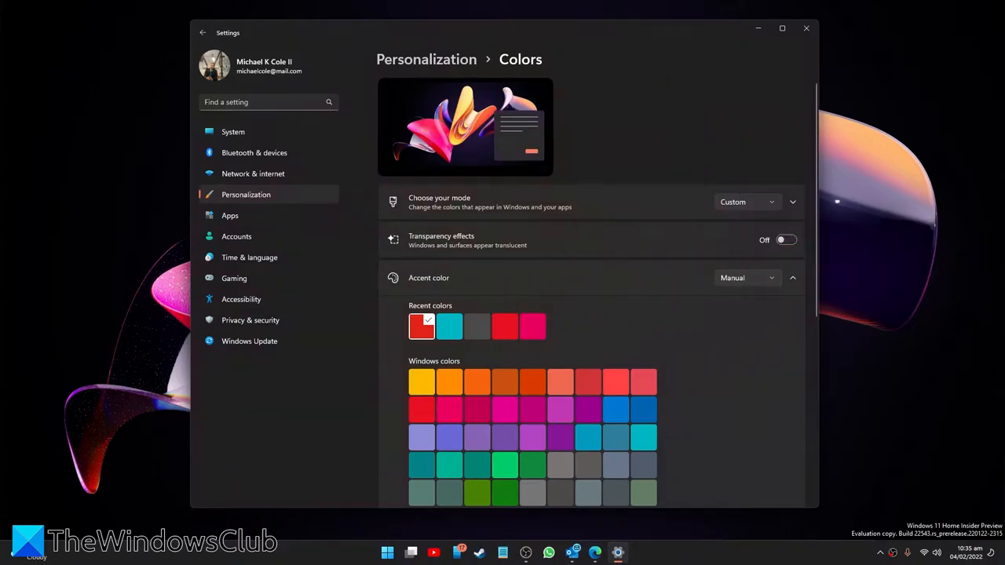
pyautogui.moveTo(151, 562)
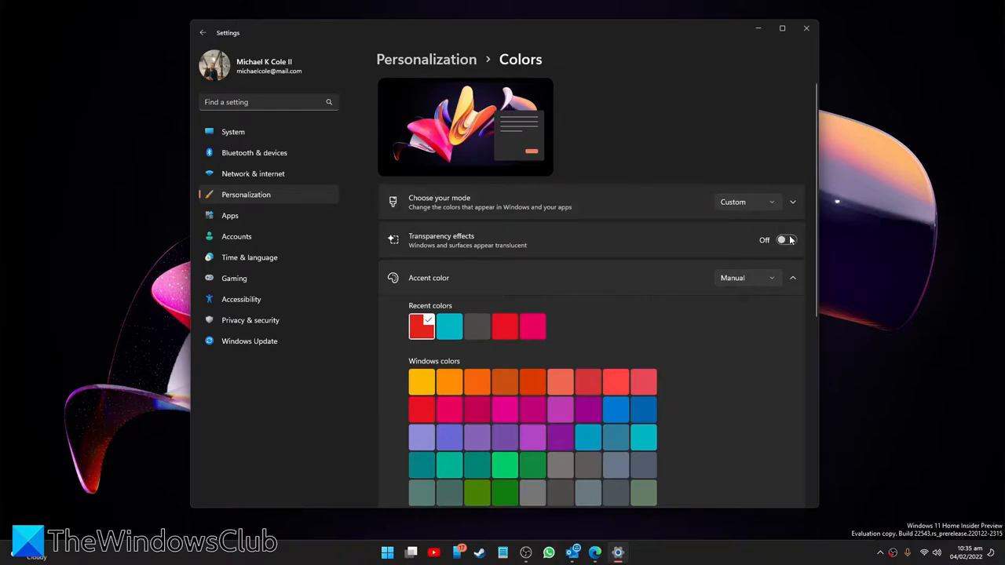
pyautogui.click(785, 239)
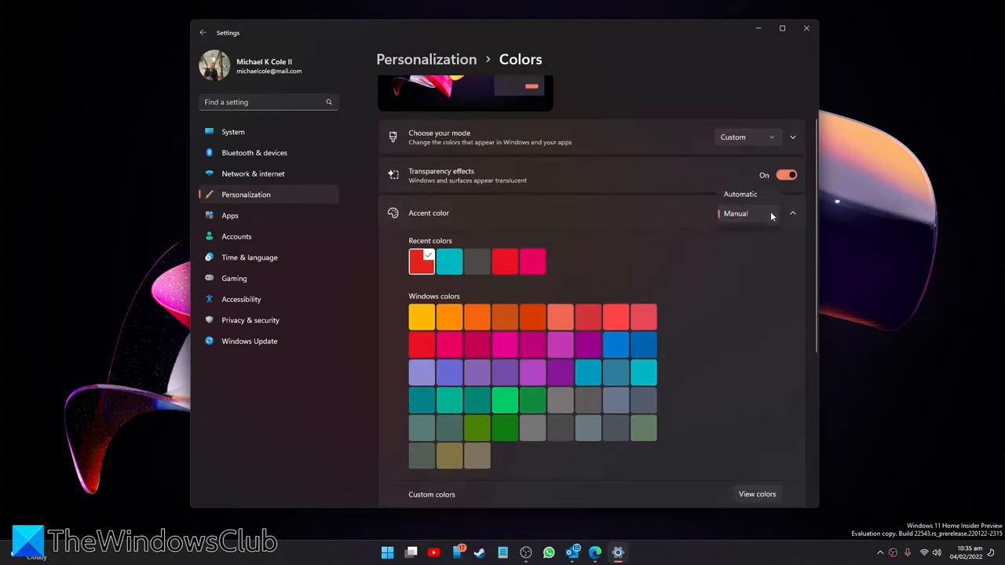
# Show the teal accent colour on Start and taskbar, then browse themes in Microsoft Store from the Themes page.
pyautogui.scroll(-3)
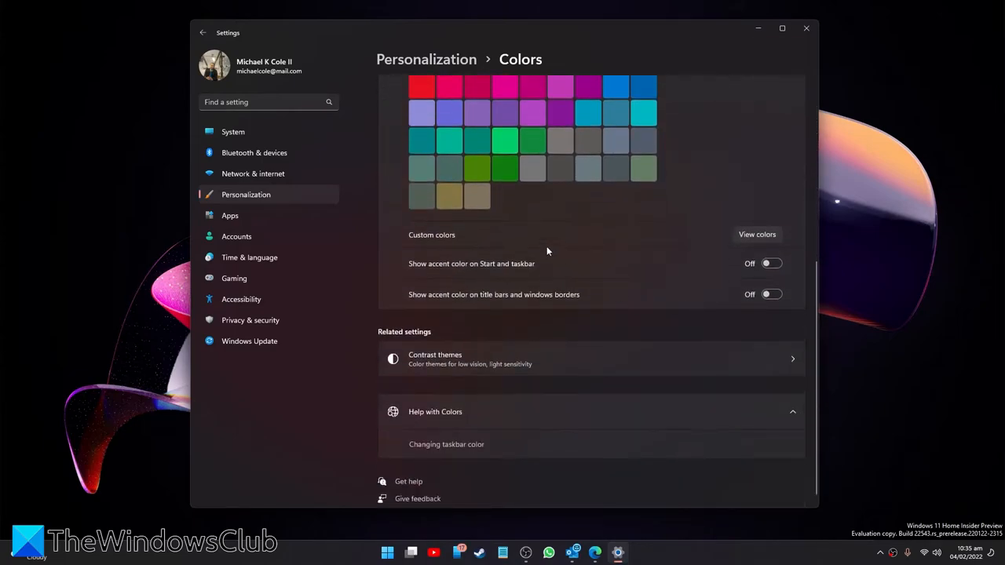
pyautogui.moveTo(439, 239)
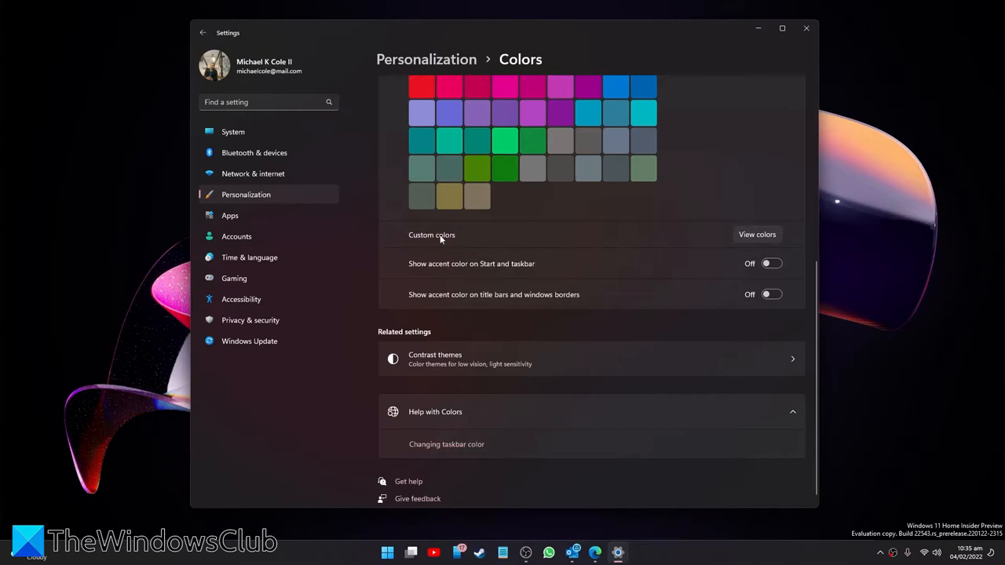
pyautogui.moveTo(495, 270)
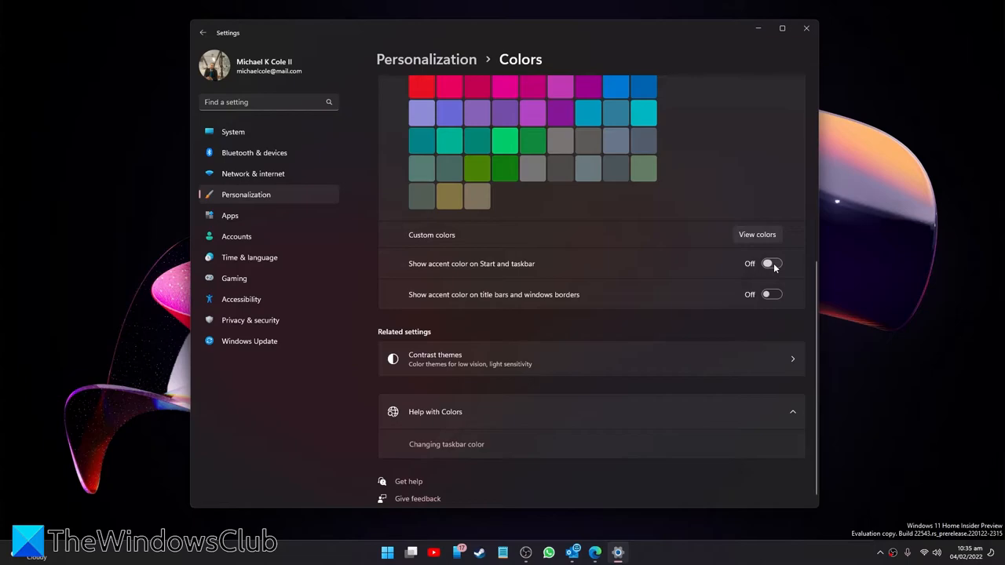
pyautogui.click(772, 263)
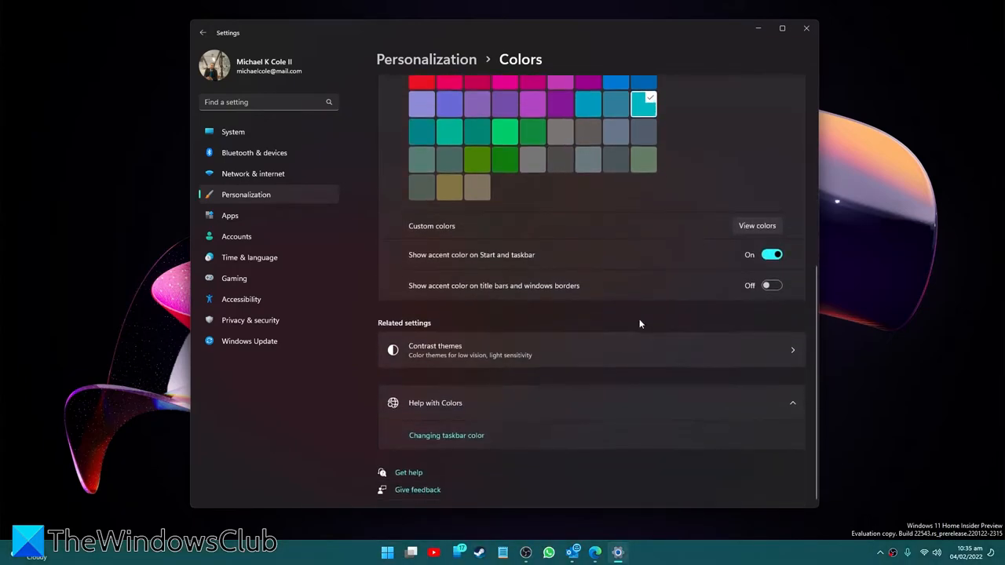
pyautogui.moveTo(493, 298)
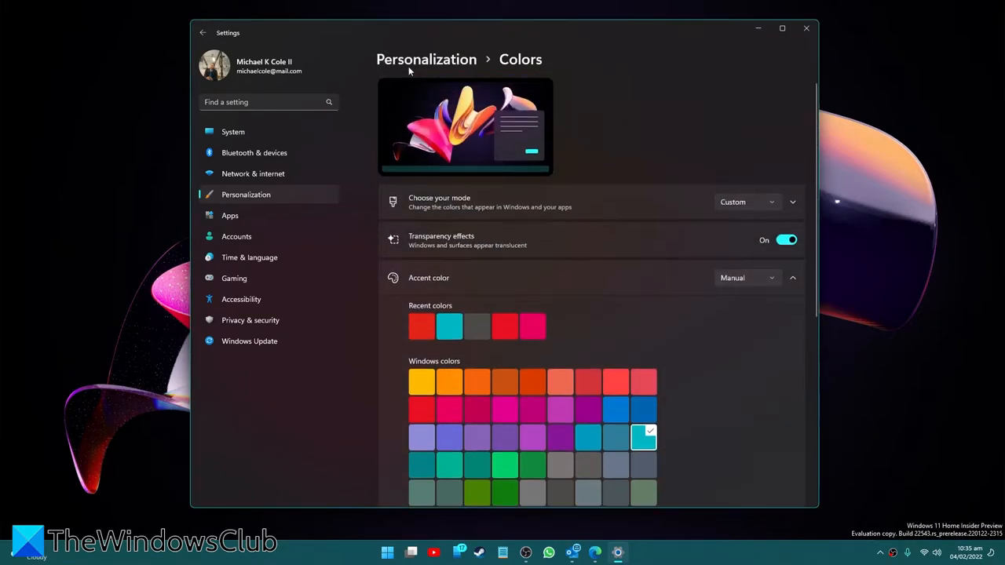
pyautogui.click(202, 31)
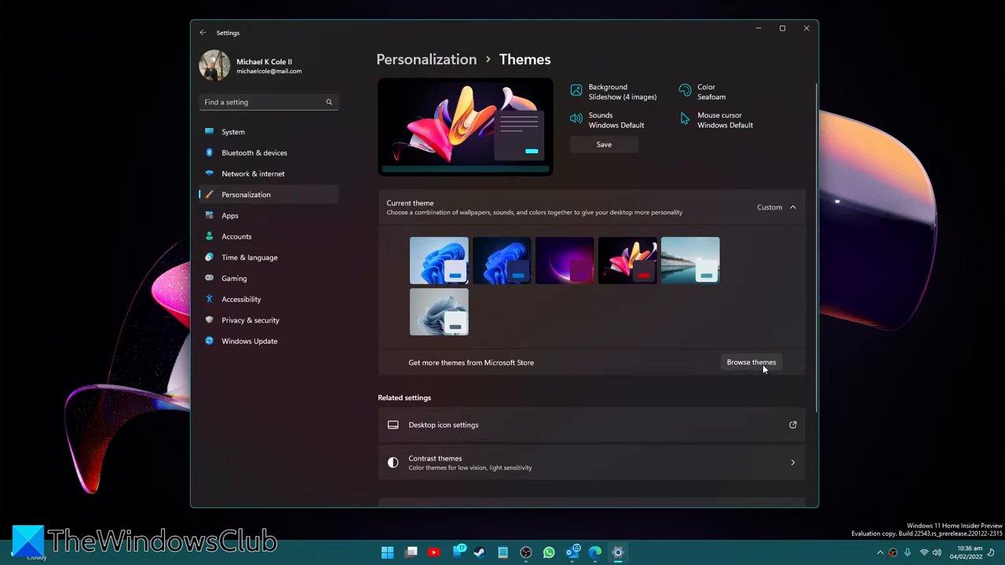
pyautogui.click(750, 361)
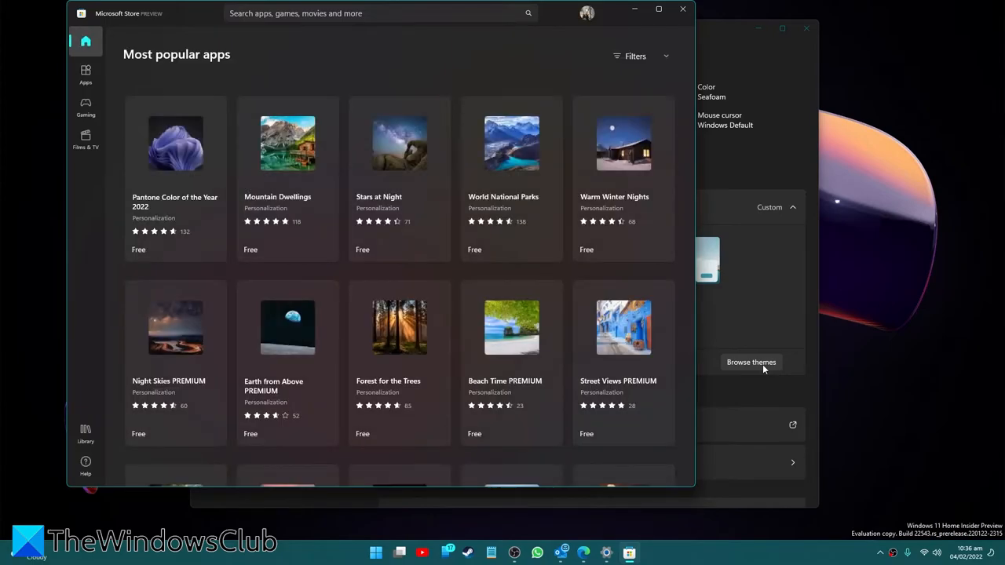
# Scroll through the Store's most popular themes list and close Microsoft Store.
pyautogui.scroll(-3)
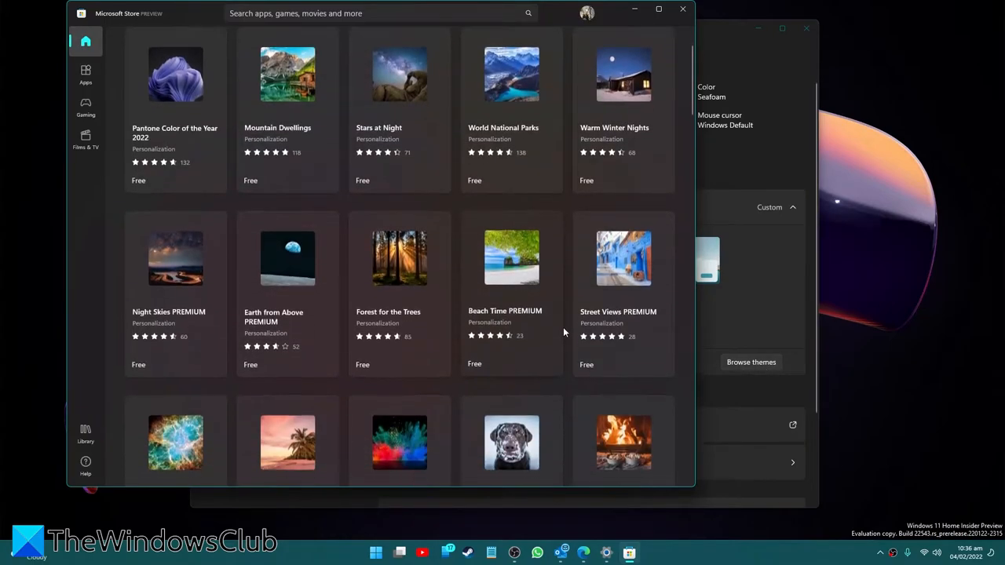
pyautogui.scroll(-3)
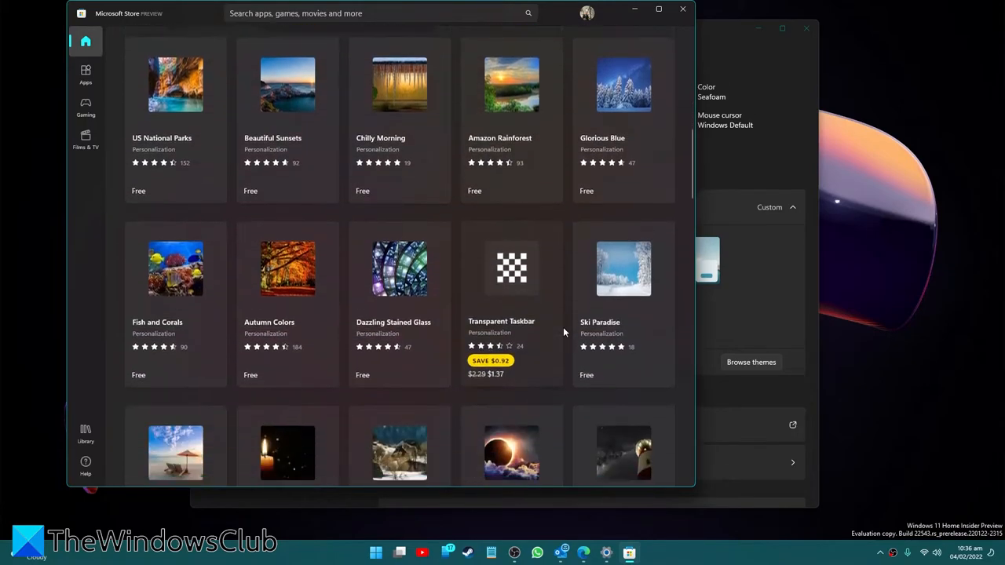
pyautogui.scroll(-3)
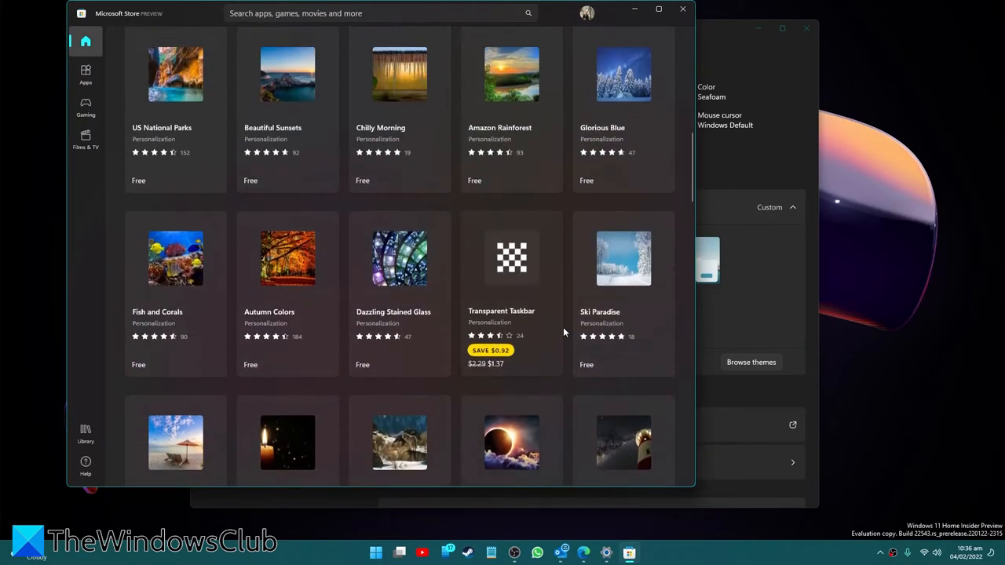
pyautogui.scroll(-3)
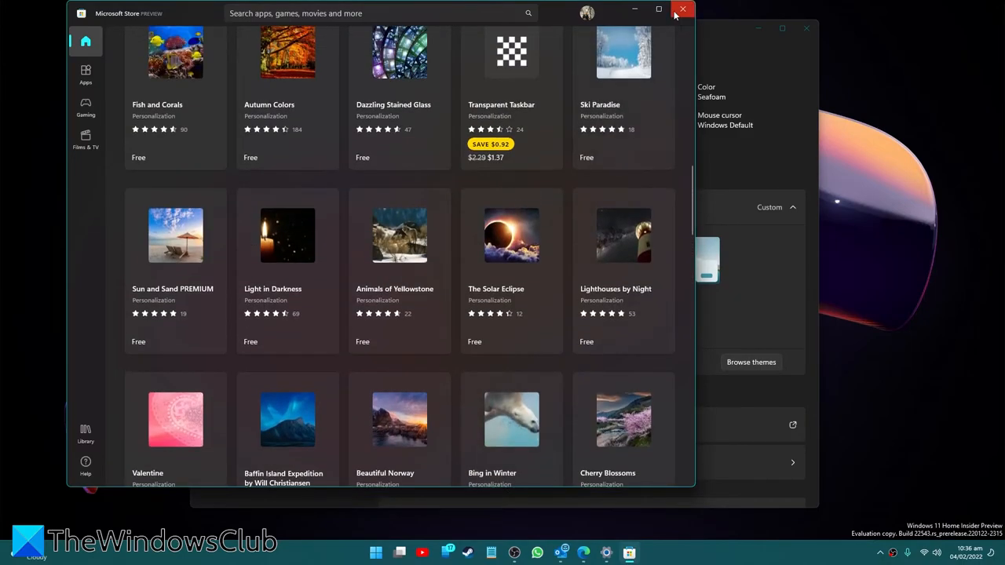
pyautogui.click(681, 10)
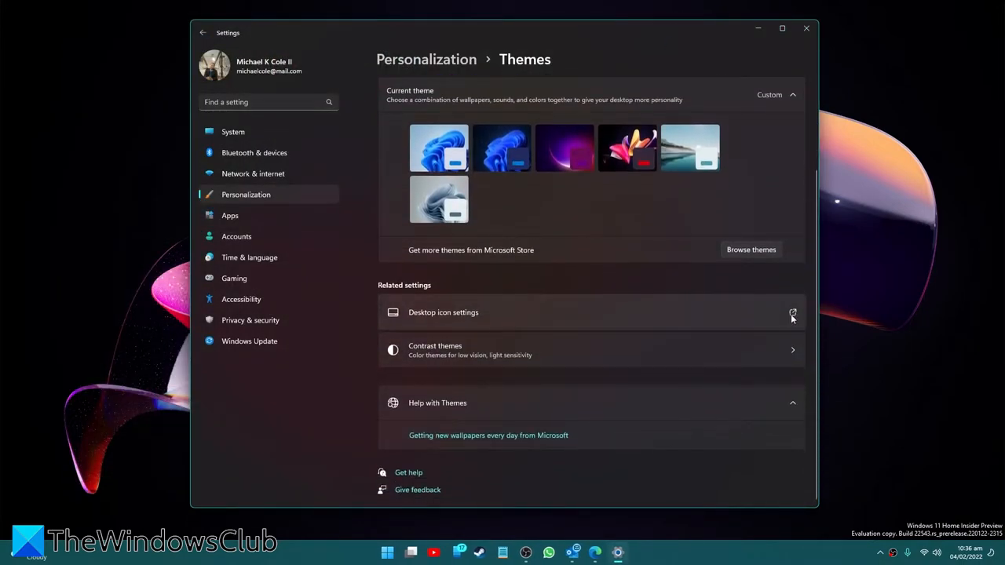
pyautogui.click(791, 312)
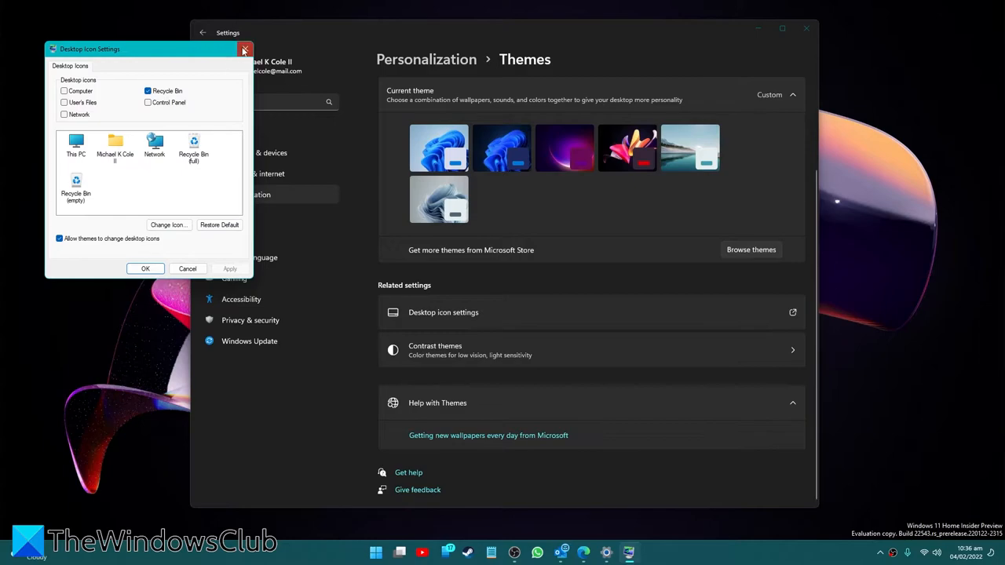
pyautogui.click(244, 49)
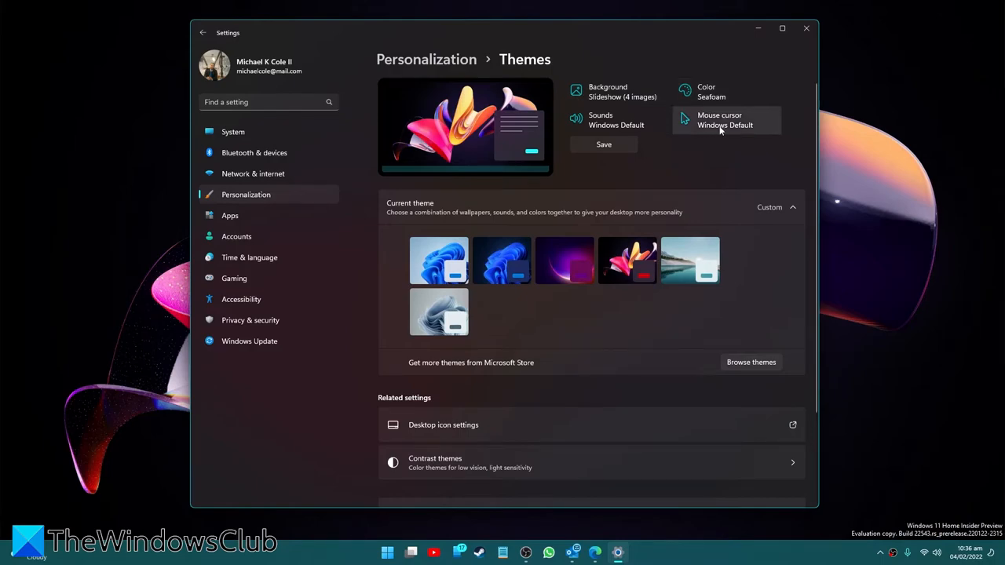
pyautogui.moveTo(618, 152)
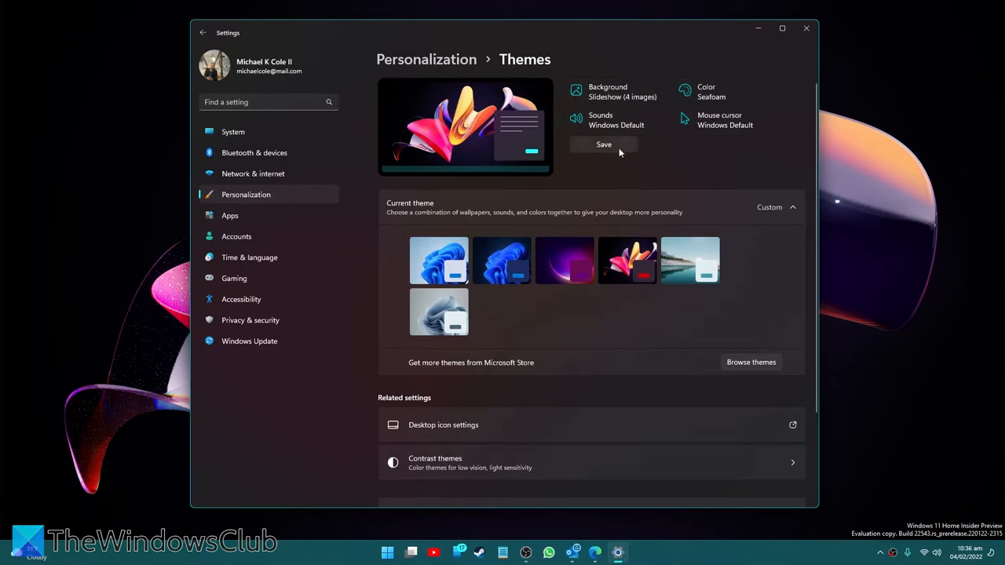
pyautogui.click(203, 32)
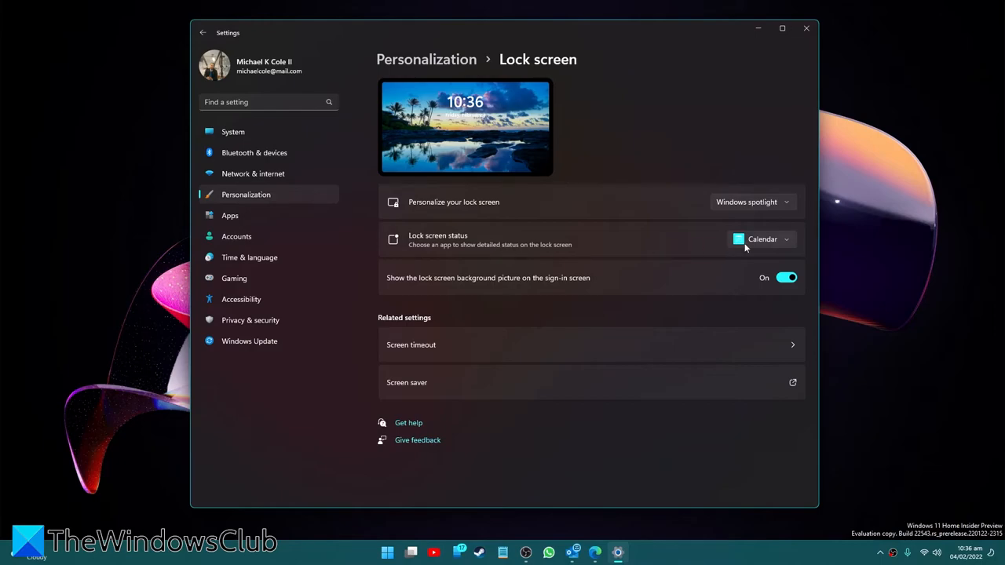
pyautogui.moveTo(774, 261)
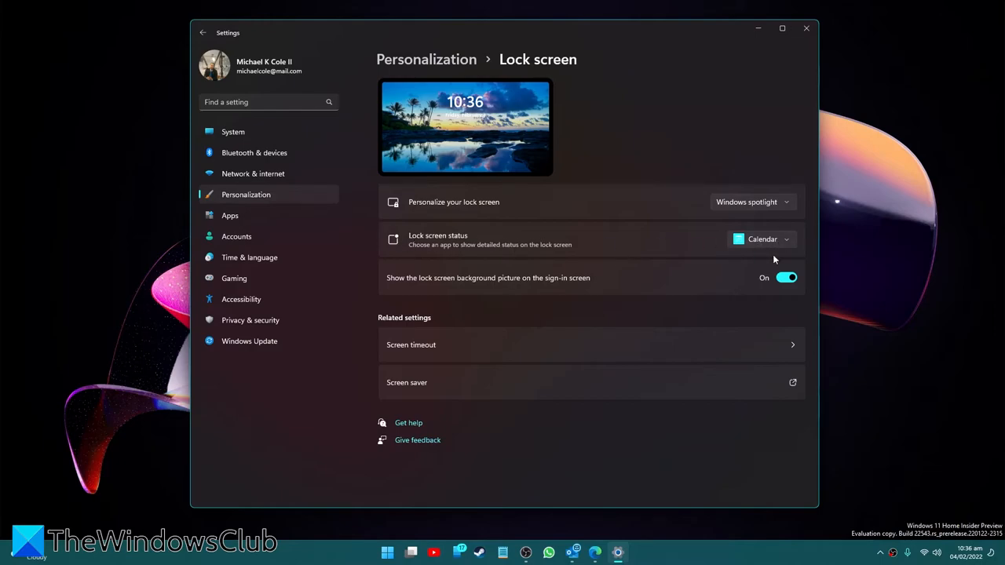
# Expand the lock screen status app list showing None, Mail, Weather and Calendar.
pyautogui.click(762, 238)
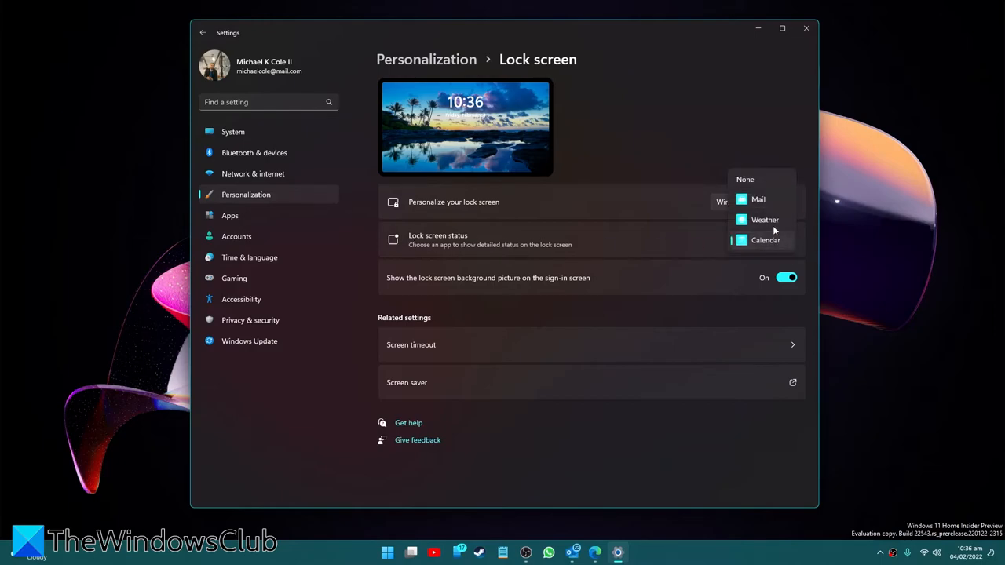
pyautogui.moveTo(667, 295)
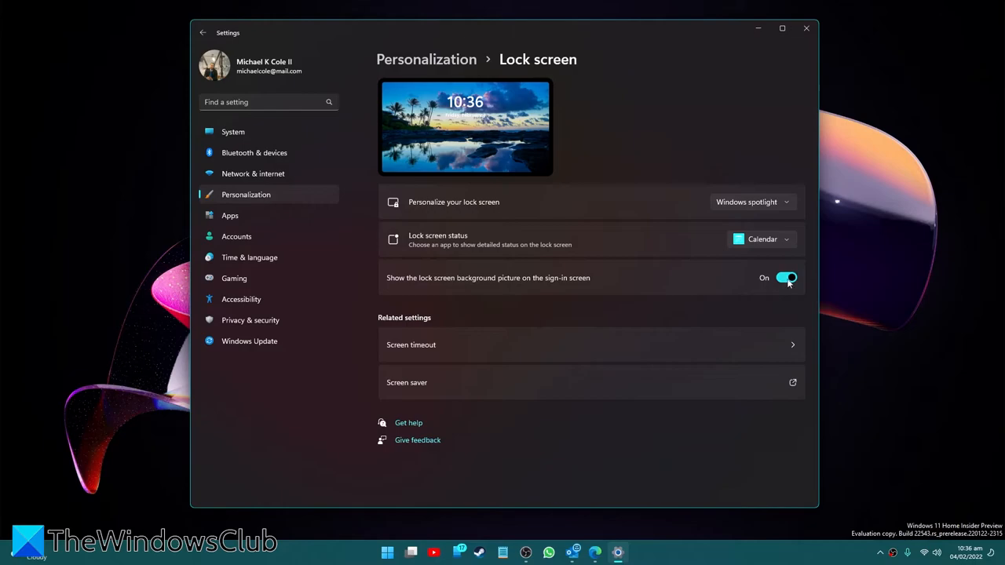
pyautogui.moveTo(792, 349)
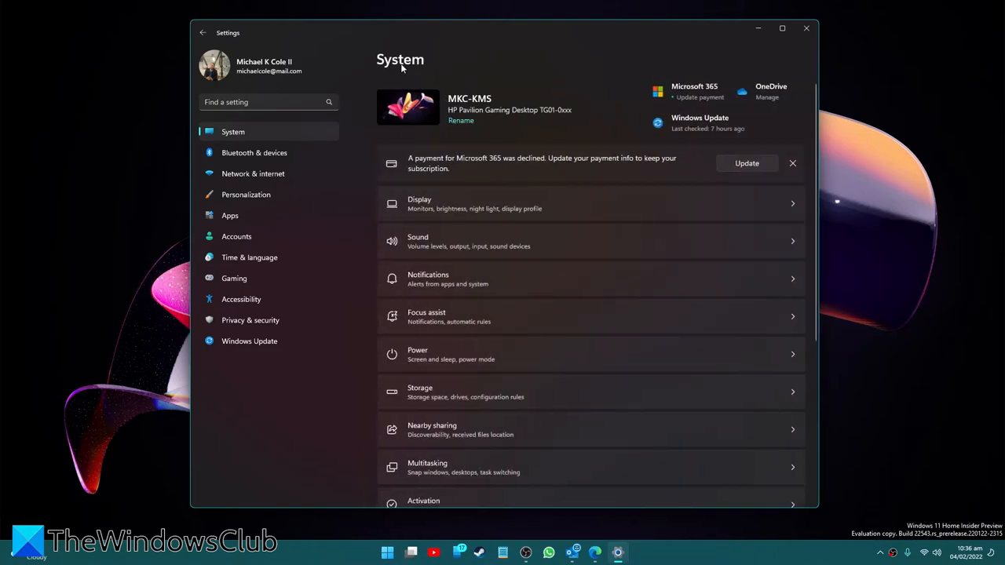
# Review the Text input touch keyboard theme gallery and go back to Personalization's Start page.
pyautogui.scroll(-3)
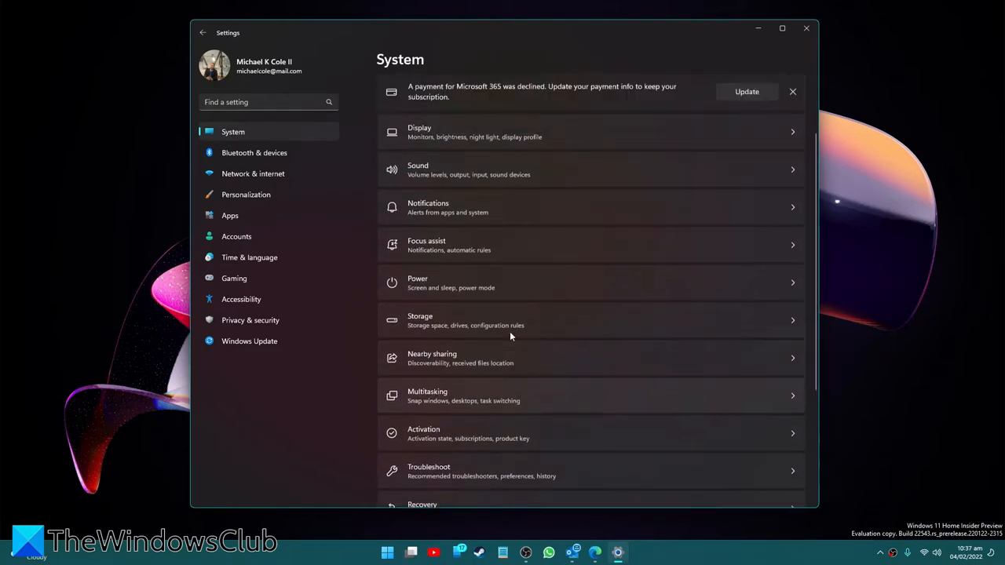
pyautogui.click(245, 194)
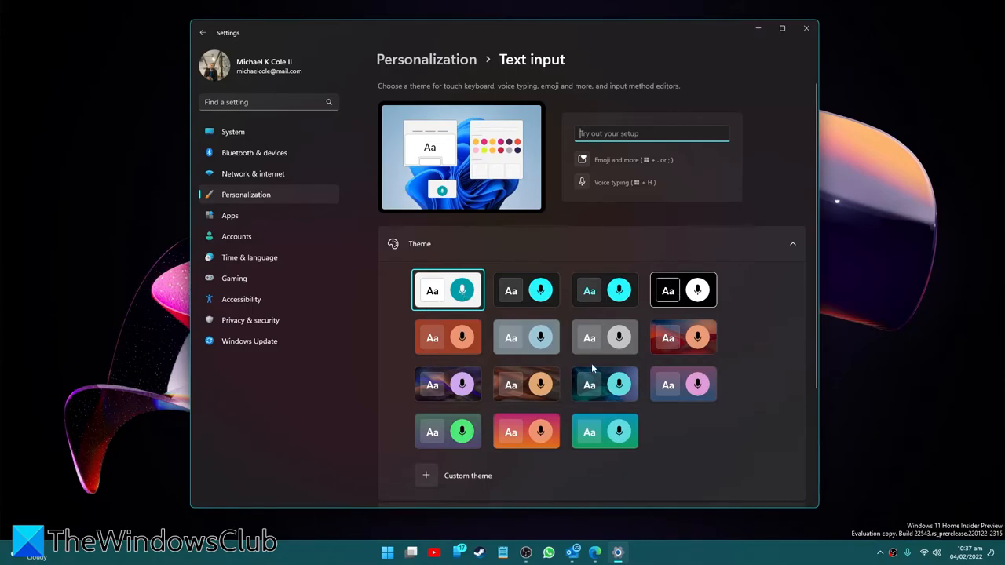
pyautogui.moveTo(436, 151)
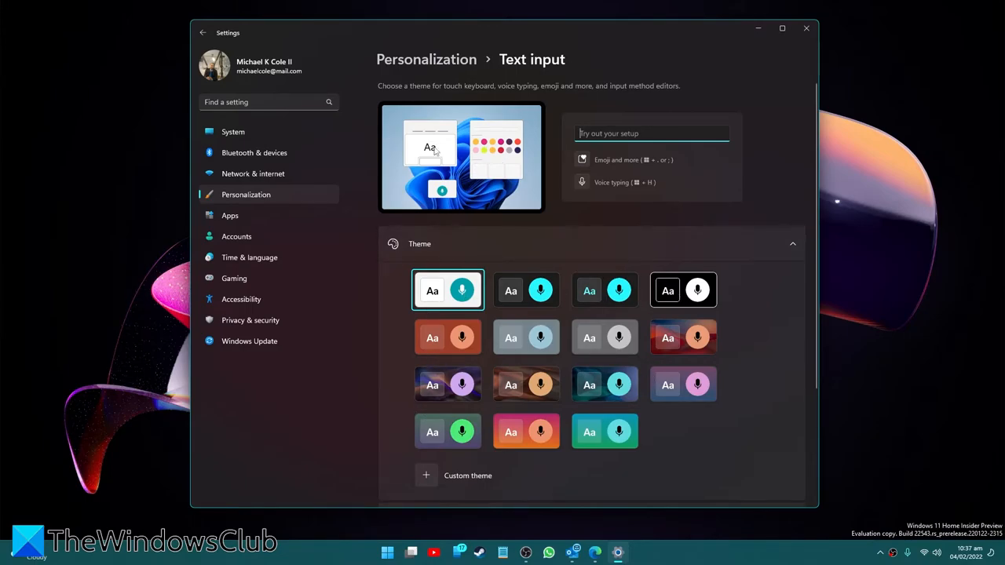
pyautogui.scroll(-3)
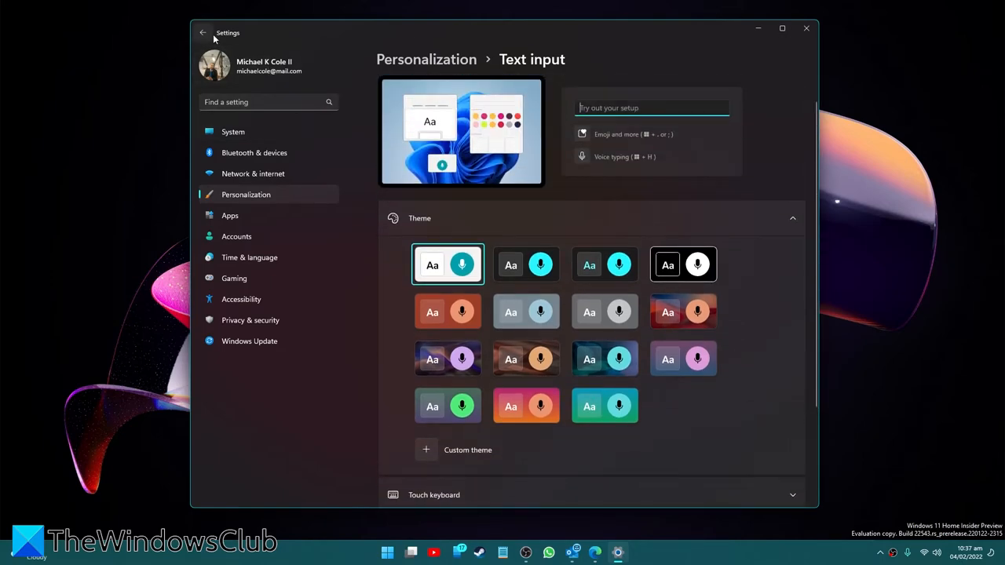
pyautogui.click(202, 31)
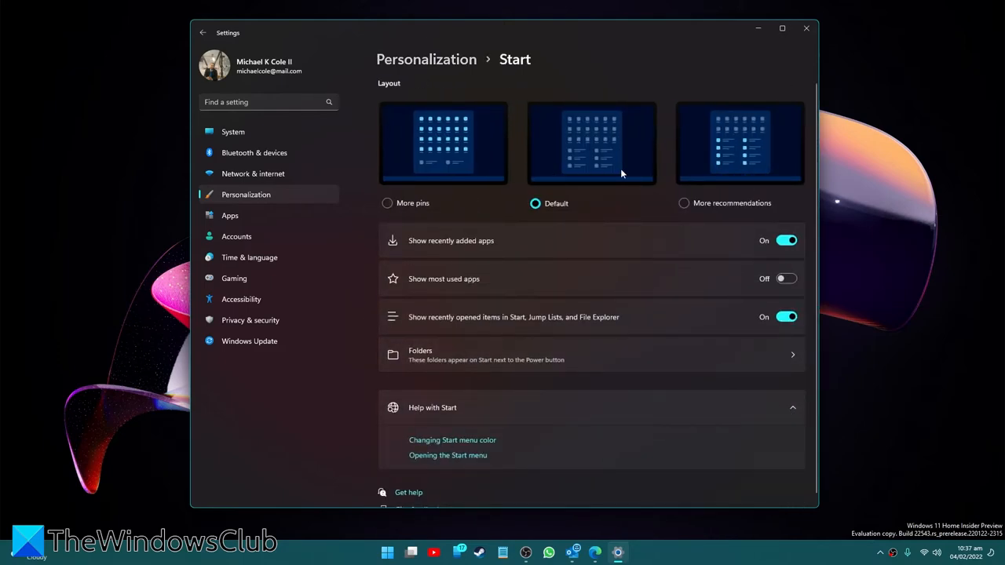
pyautogui.moveTo(531, 230)
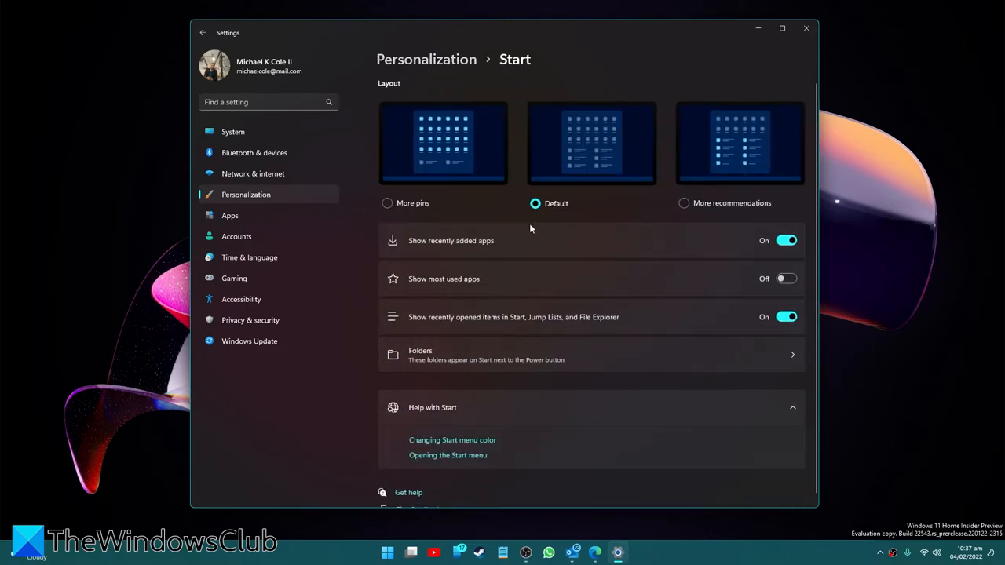
pyautogui.moveTo(684, 220)
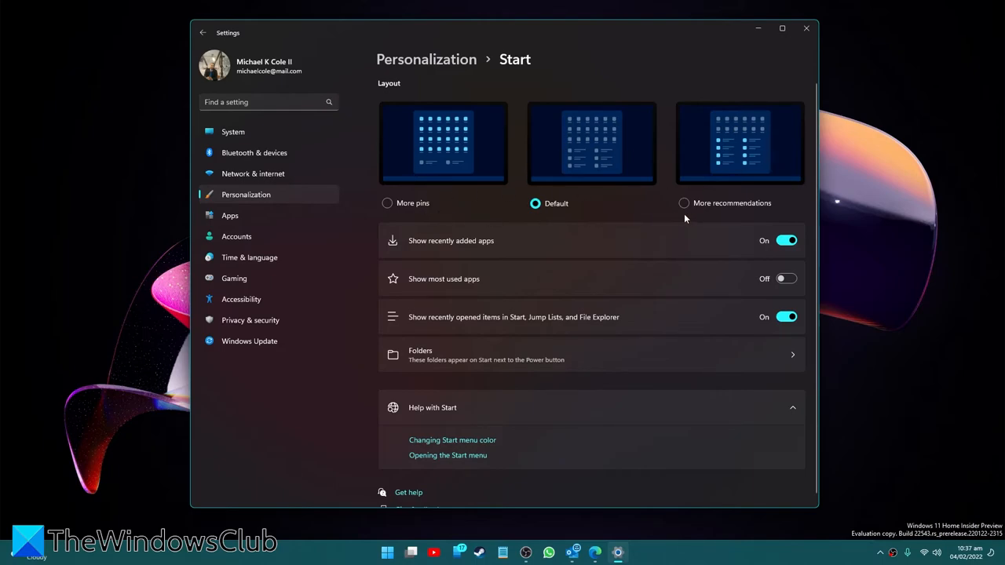
pyautogui.moveTo(685, 217)
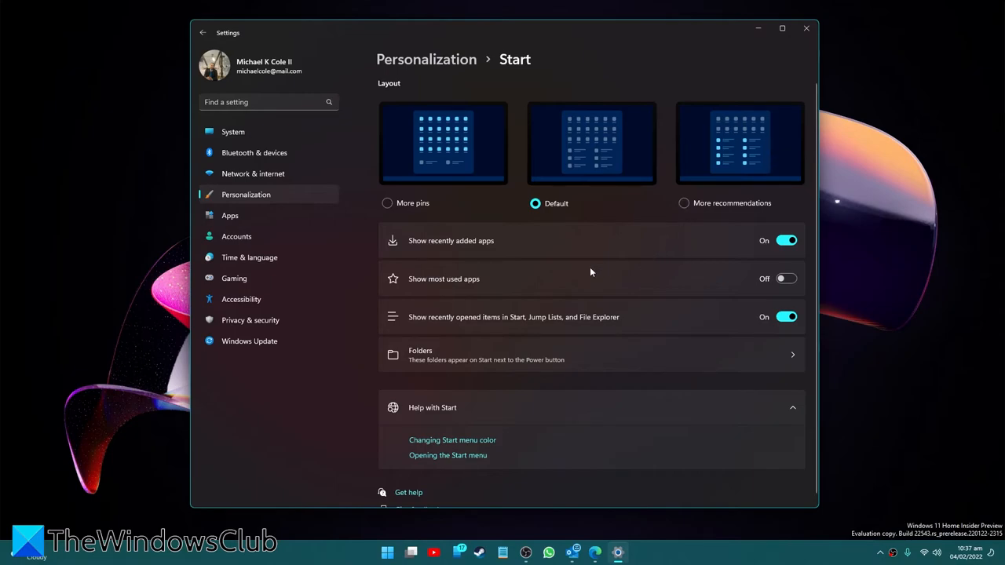
pyautogui.moveTo(423, 284)
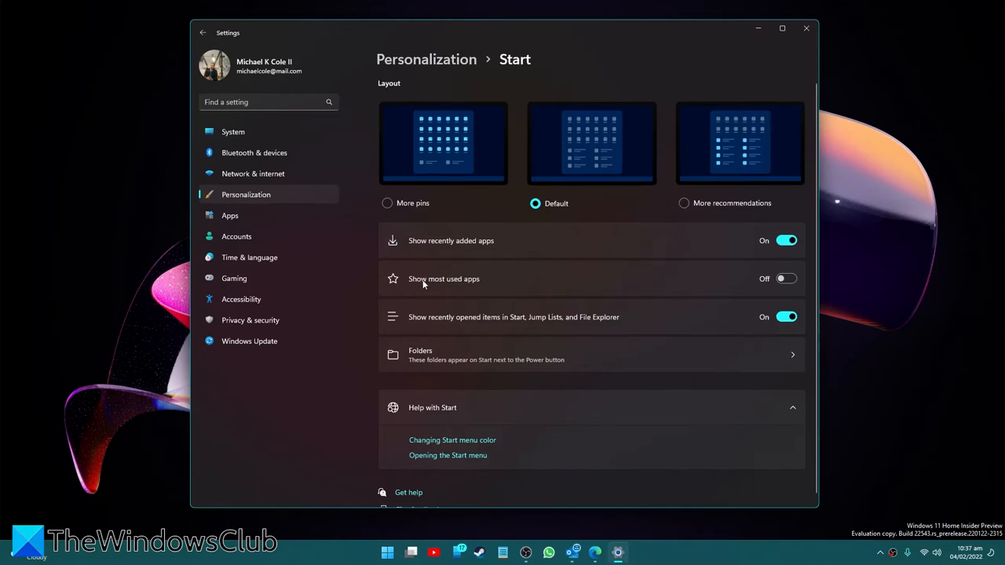
pyautogui.moveTo(472, 323)
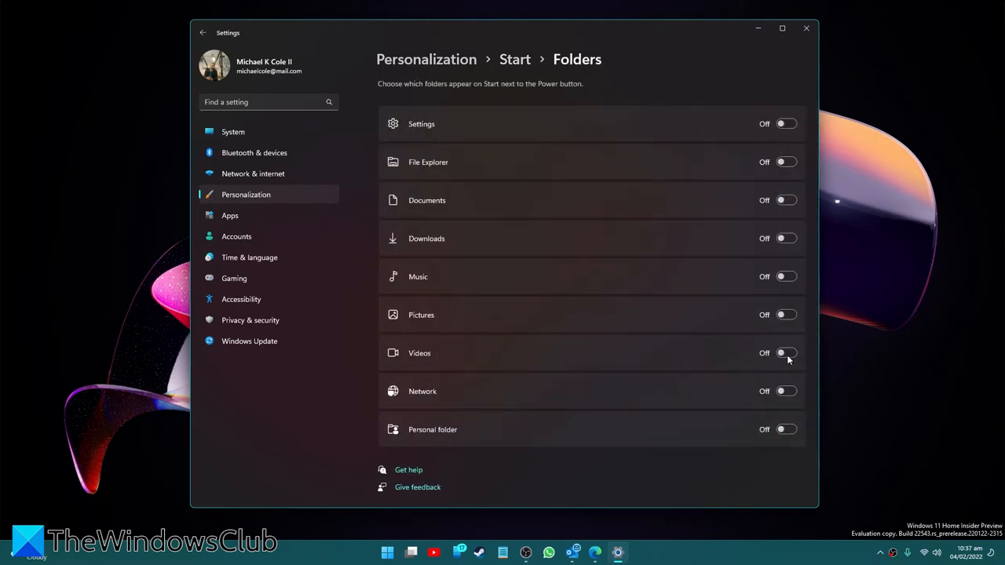
pyautogui.moveTo(677, 226)
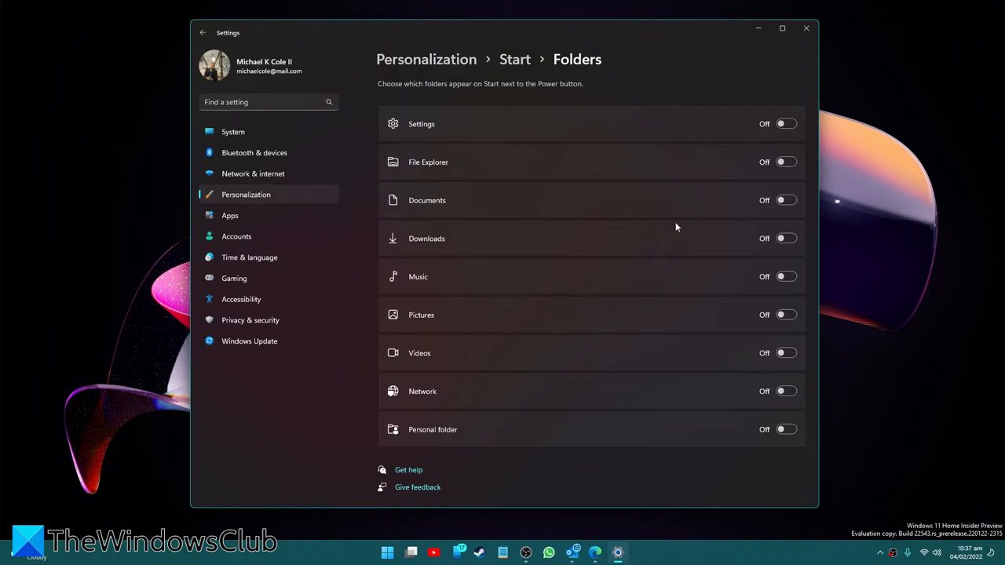
pyautogui.moveTo(467, 197)
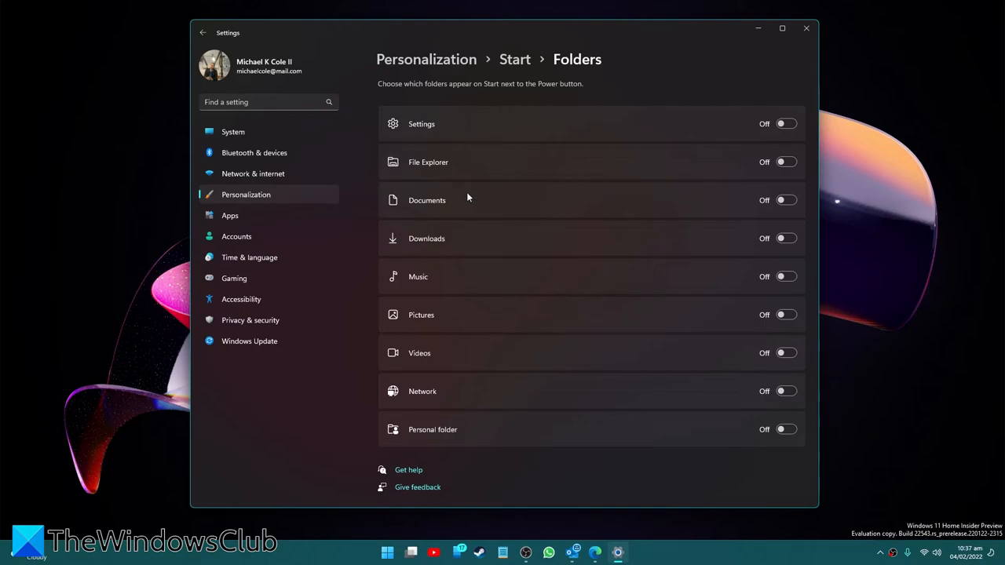
# In Start > Folders, switch on File Explorer and Music beside the Power button.
pyautogui.click(386, 553)
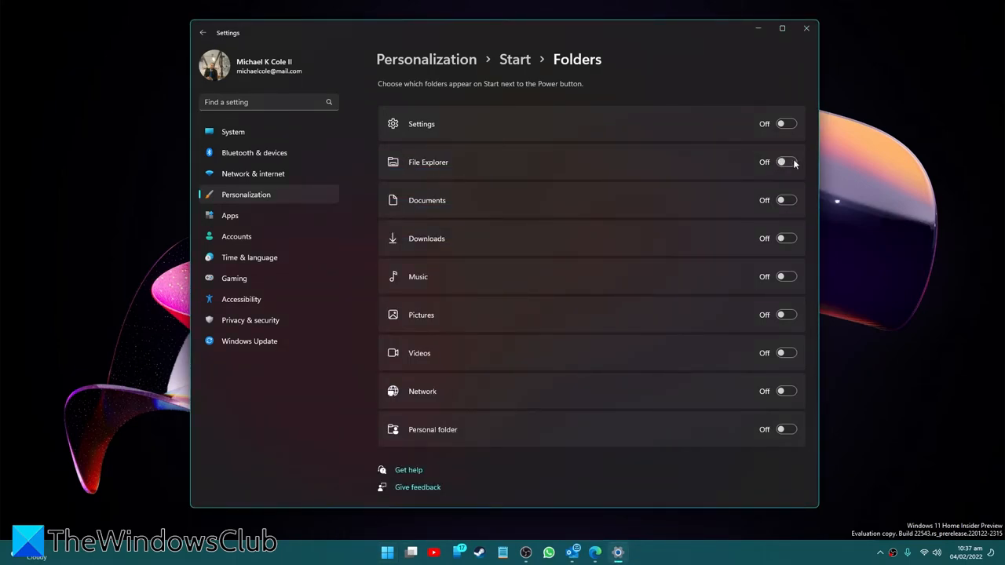
pyautogui.click(785, 161)
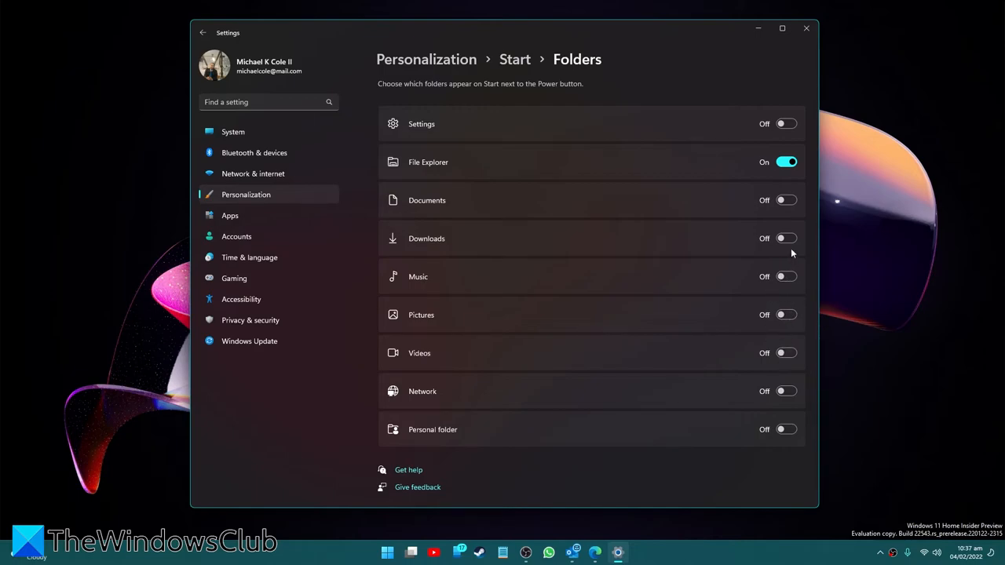
pyautogui.click(785, 276)
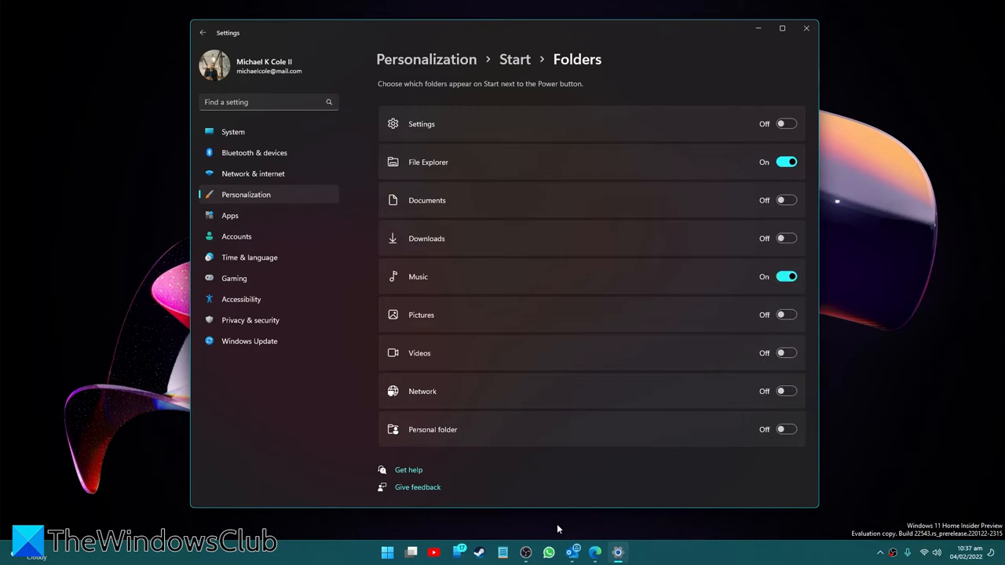
pyautogui.click(386, 553)
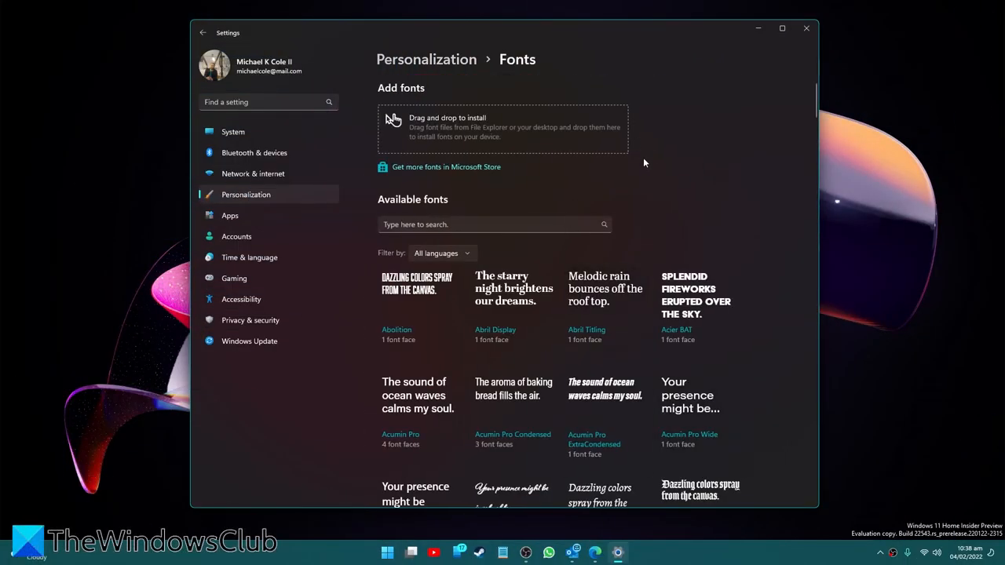
# Browse the available fonts list, then return to the main Personalization page via the breadcrumb.
pyautogui.scroll(-3)
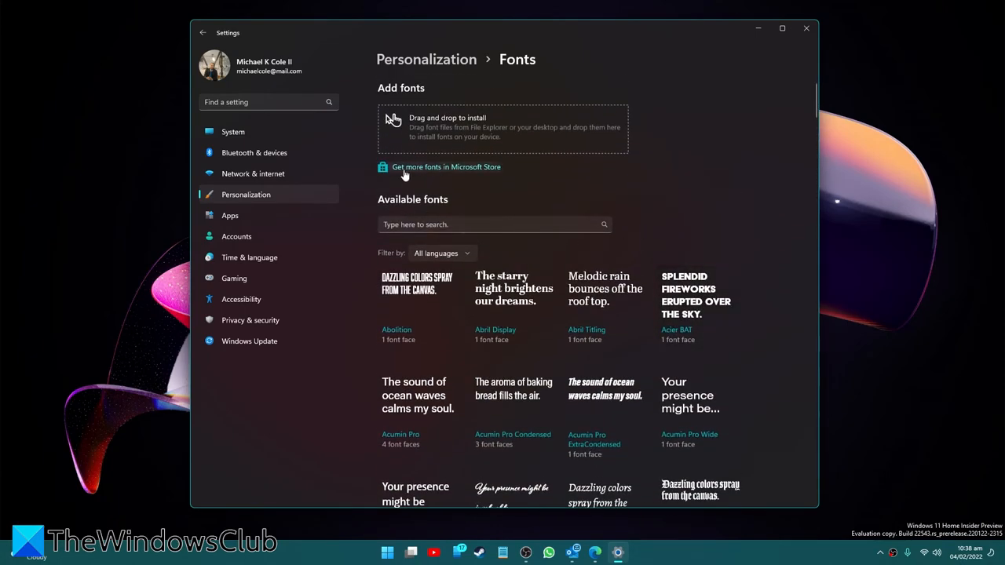
pyautogui.moveTo(477, 259)
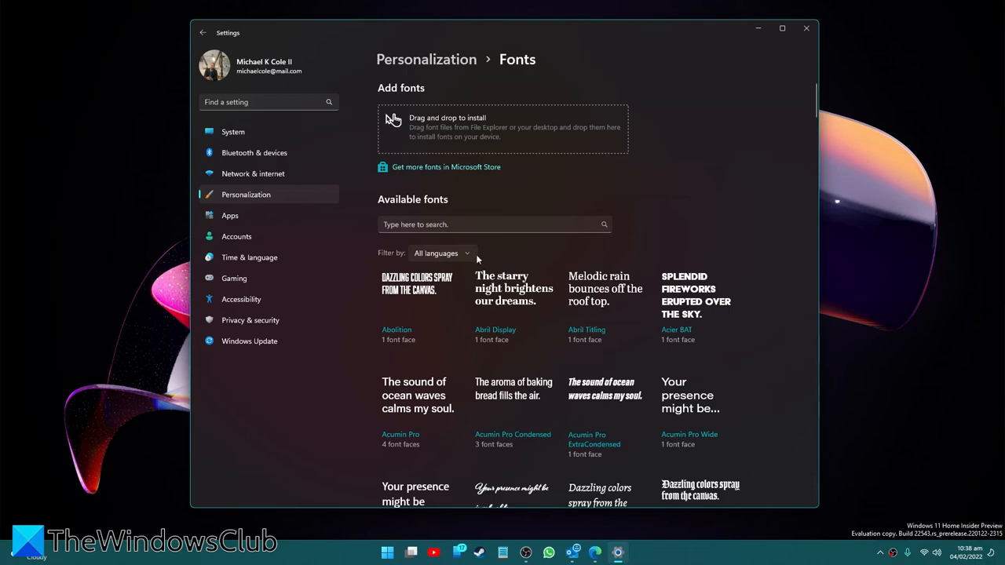
pyautogui.click(203, 31)
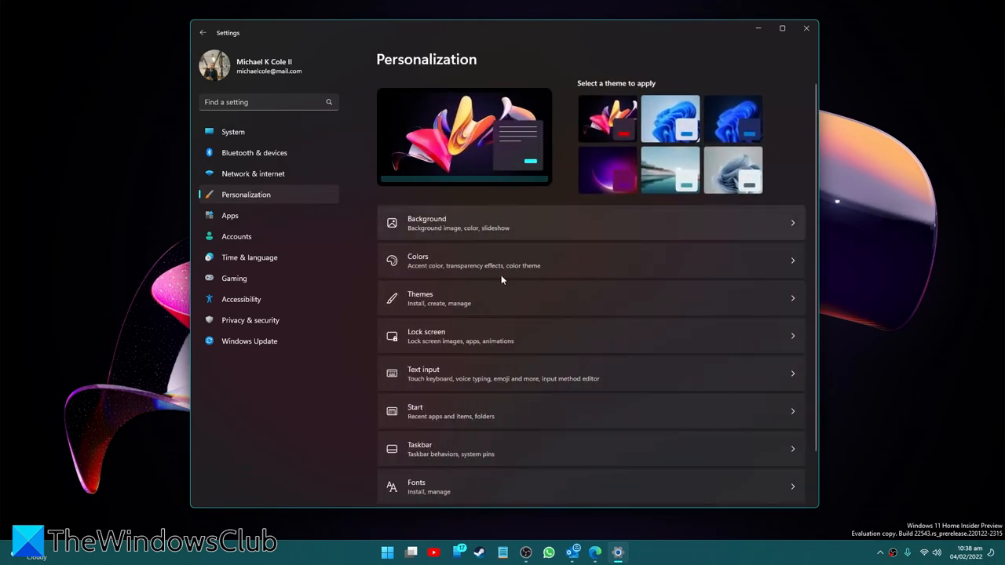
pyautogui.scroll(-3)
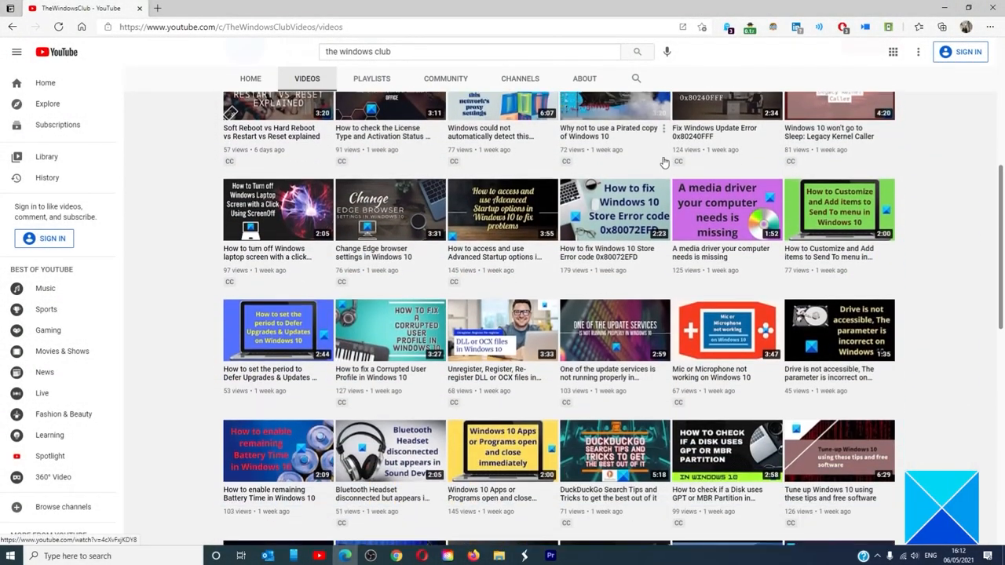
pyautogui.scroll(-3)
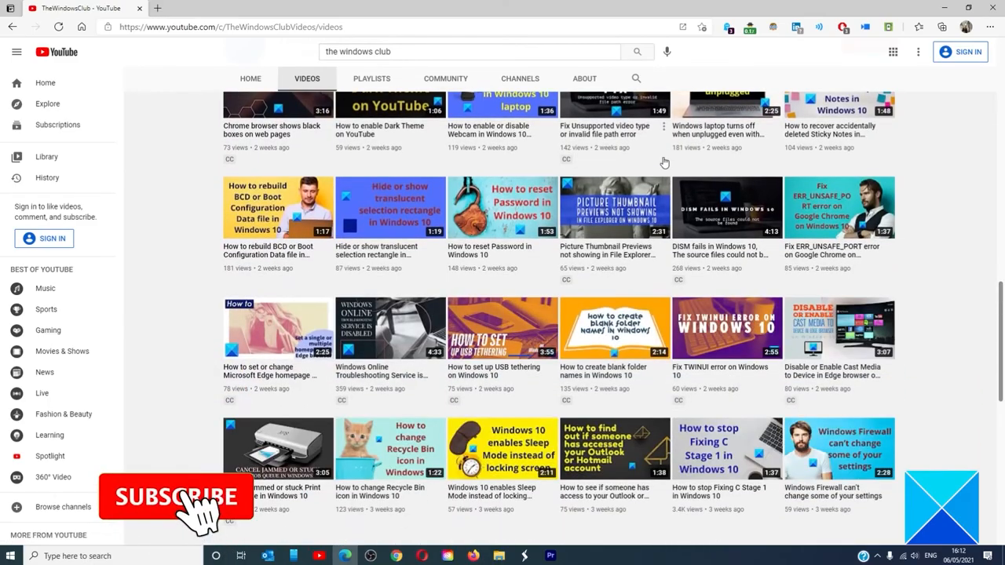